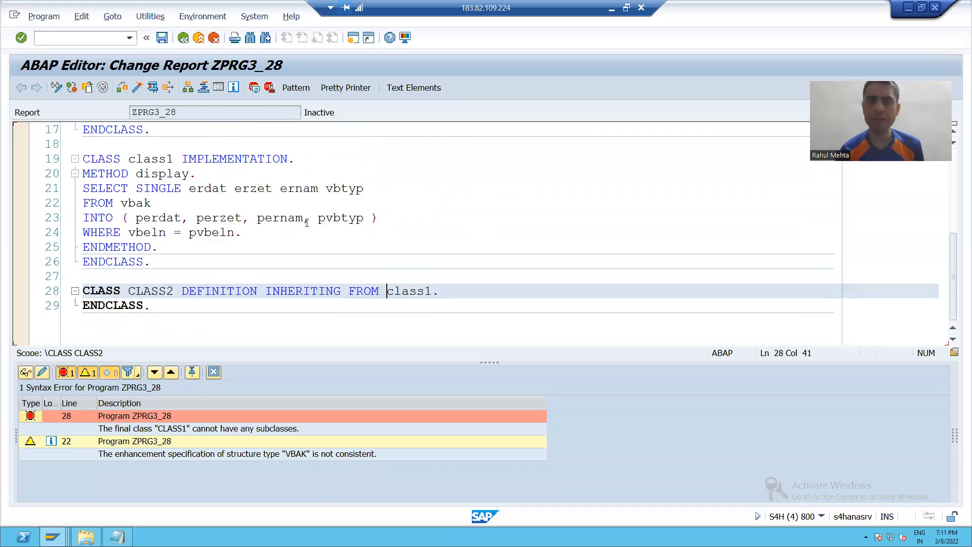
pyautogui.moveTo(214, 372)
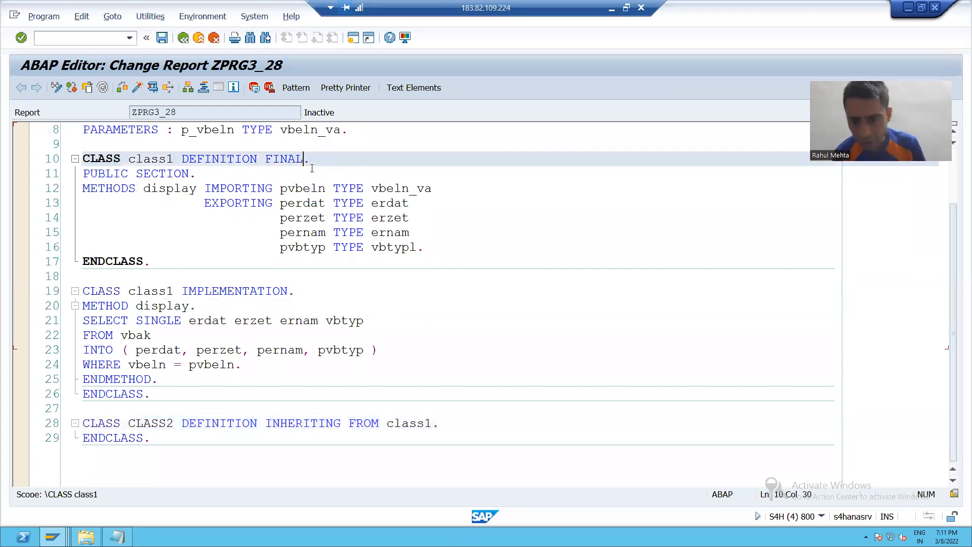
# Delete the FINAL keyword from 'CLASS class1 DEFINITION FINAL.' so CLASS2 can inherit.
pyautogui.press('BackSpace')
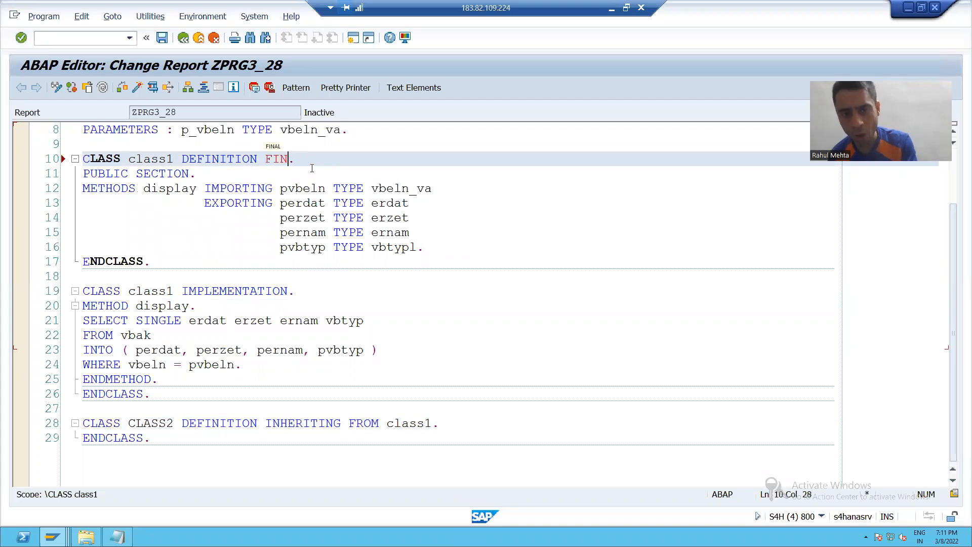
pyautogui.press('BackSpace')
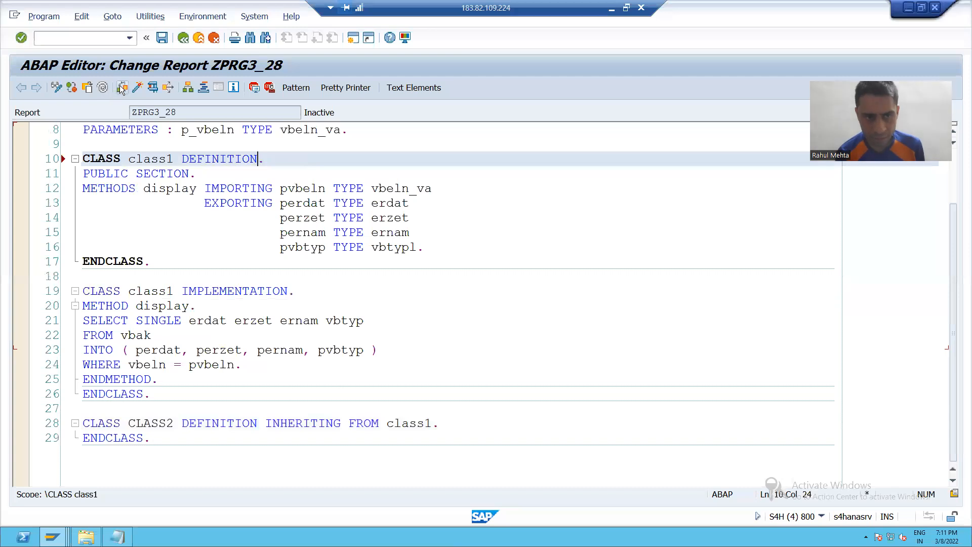
# Save the corrected ZPRG3_28 and mark the subclass name CLASS2 to navigate to its superclass.
pyautogui.click(121, 87)
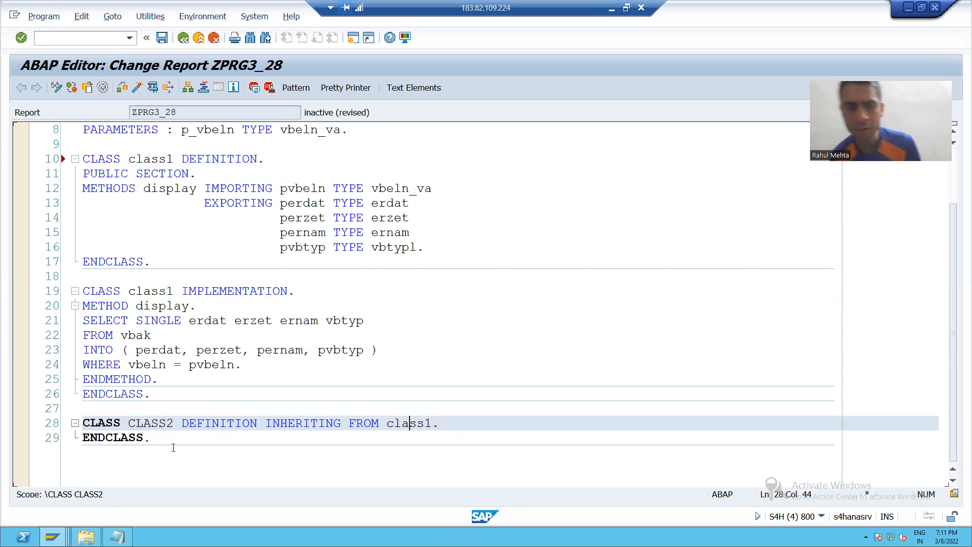
pyautogui.doubleClick(151, 424)
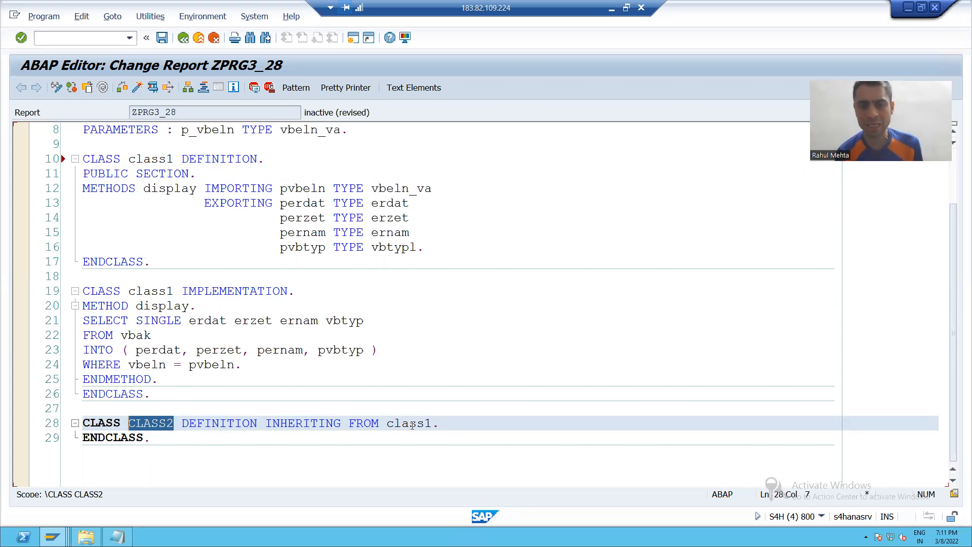
pyautogui.click(416, 423)
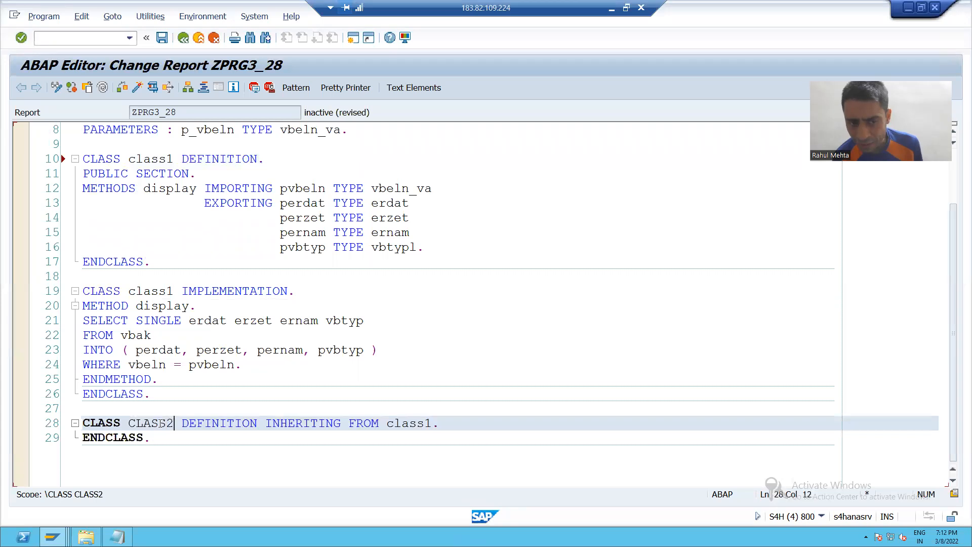
pyautogui.doubleClick(150, 423)
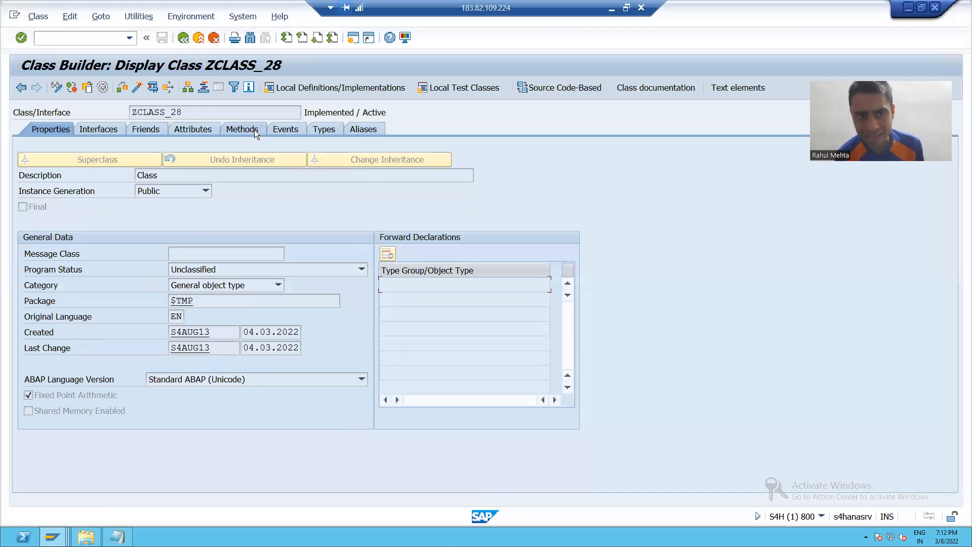
# View ZSUBCLASS_28 with superclass ZCLASS_28, then return to the ZPRG3_28 source.
pyautogui.click(241, 128)
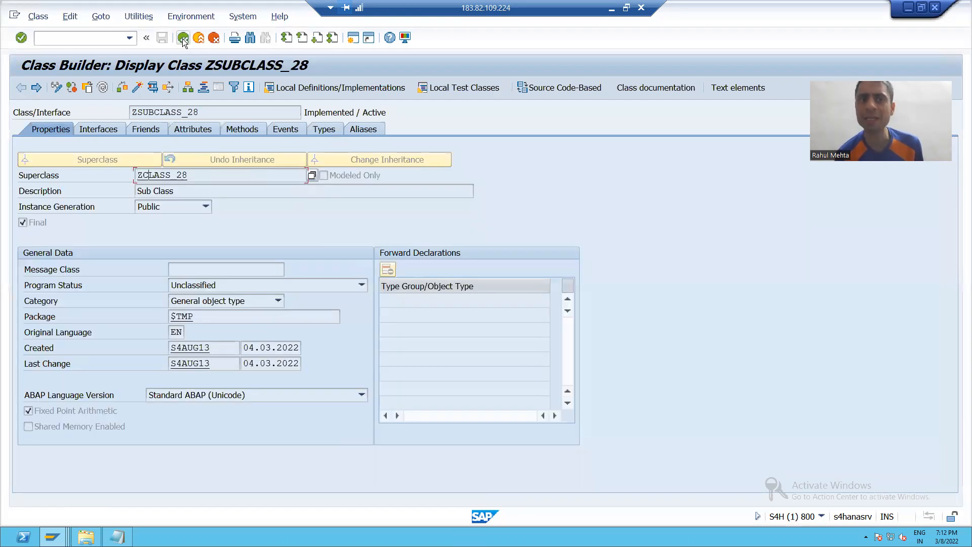
pyautogui.click(242, 129)
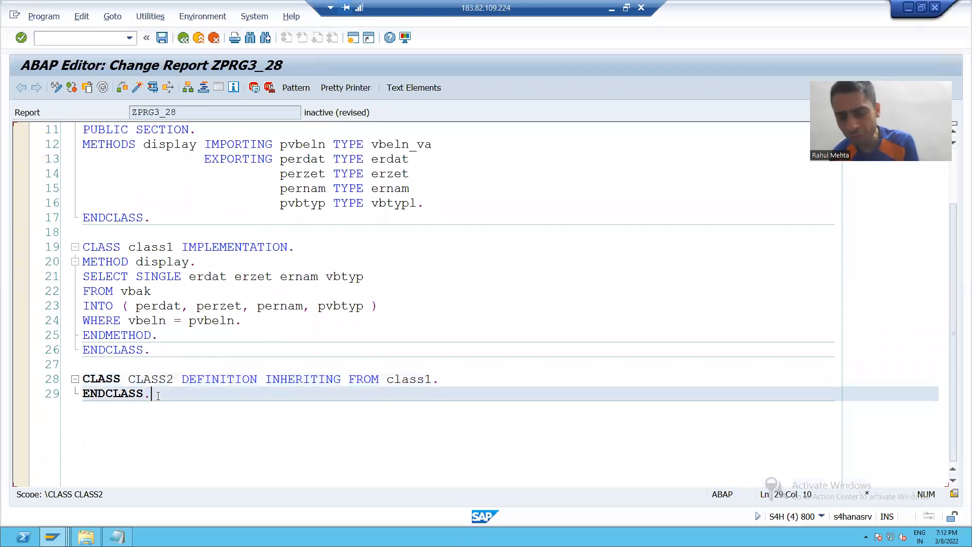
# Add 'START-OF-SELECTION.' on a new line after the CLASS2 ENDCLASS.
pyautogui.press('Enter')
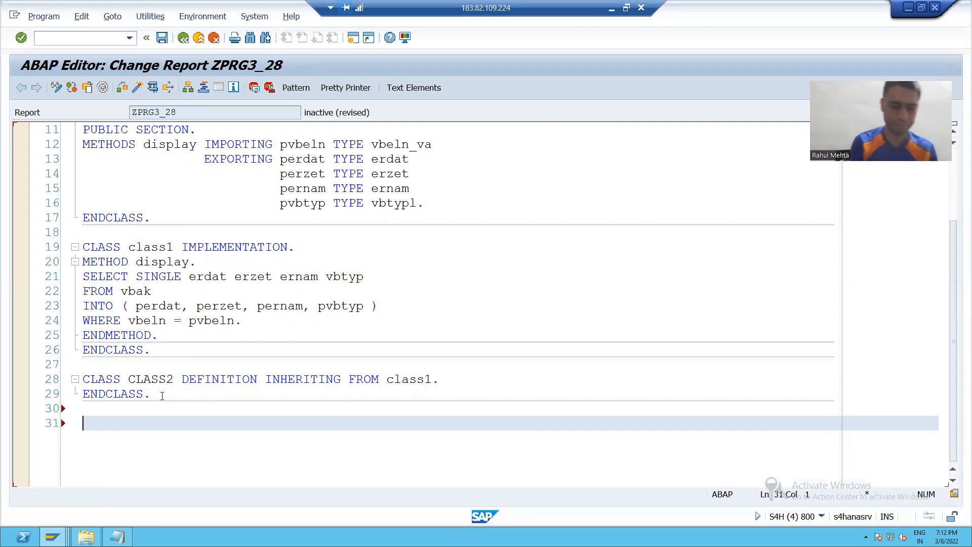
pyautogui.write('START-OF-SELECTION')
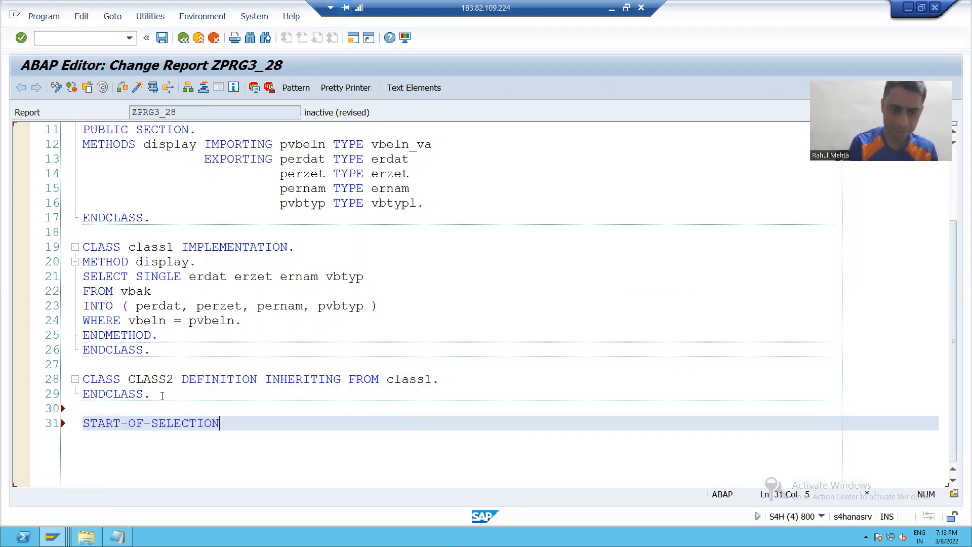
pyautogui.write('.')
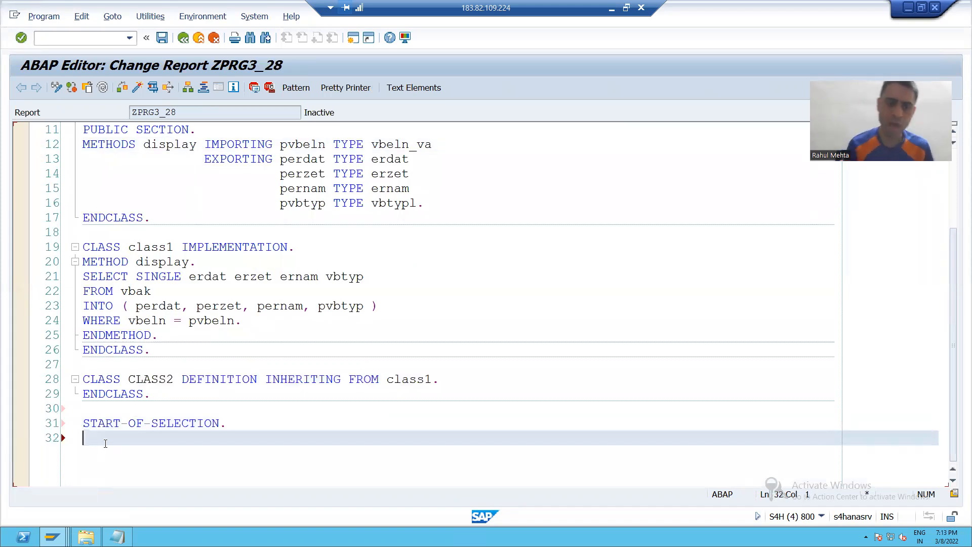
# Declare 'DATA : lo_object TYPE REF TO class2.' under START-OF-SELECTION.
pyautogui.write('DATA')
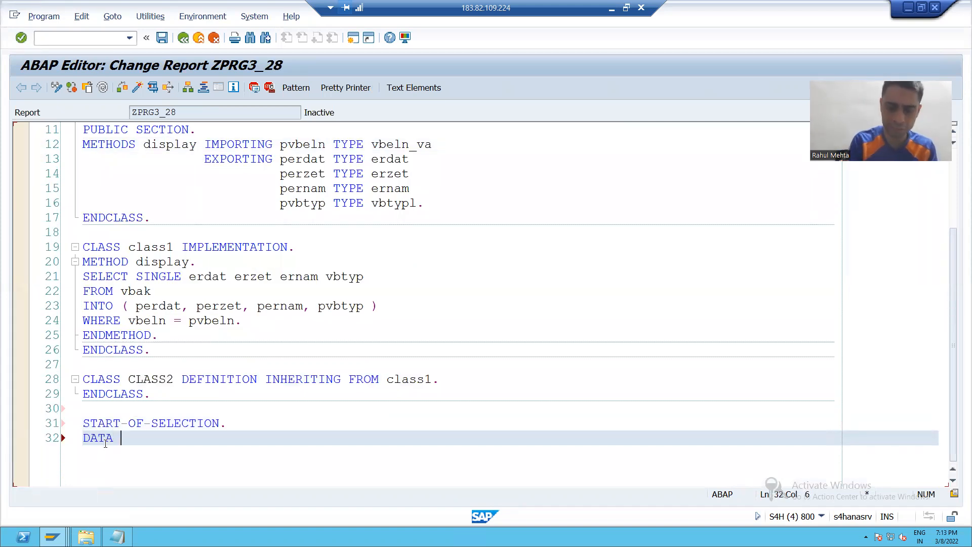
pyautogui.write(': lo_o')
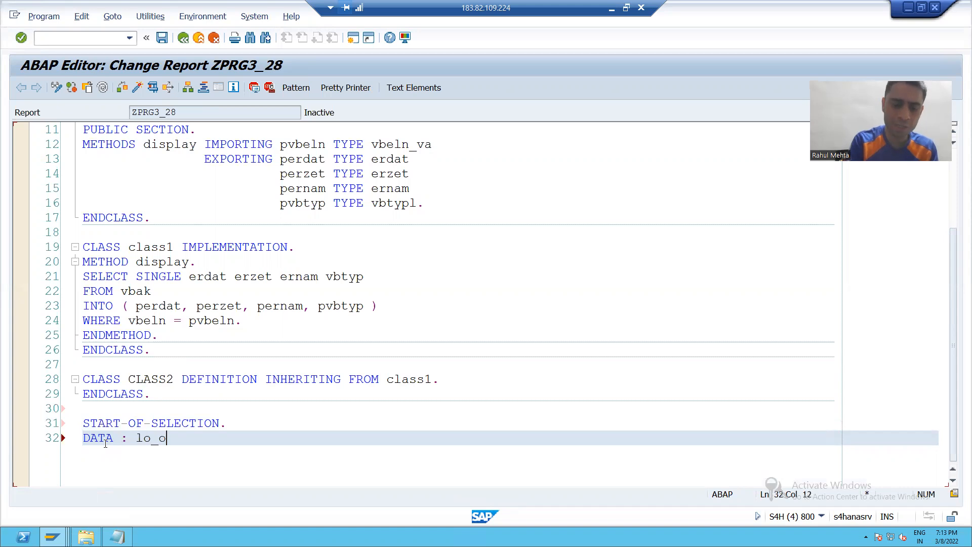
pyautogui.write('bject t')
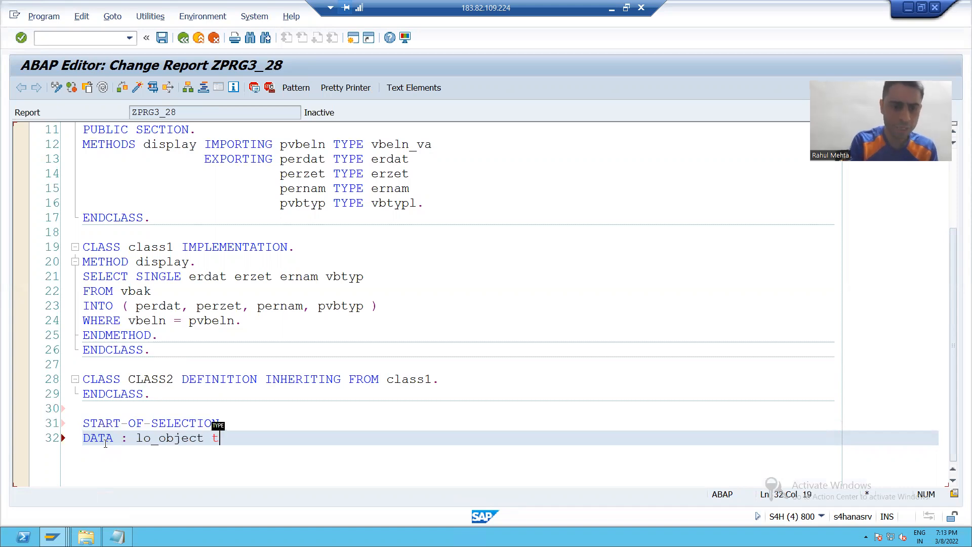
pyautogui.write('YPE REF TO')
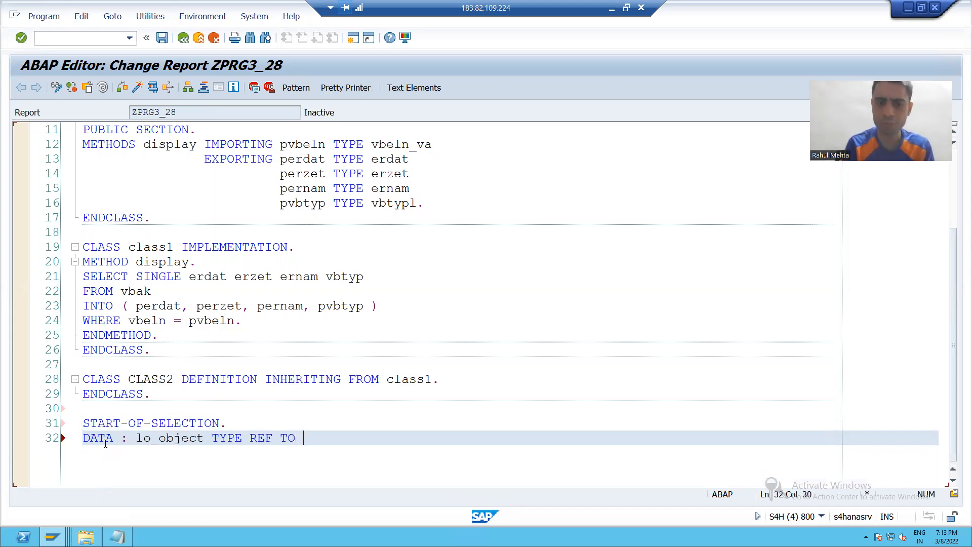
pyautogui.write('class')
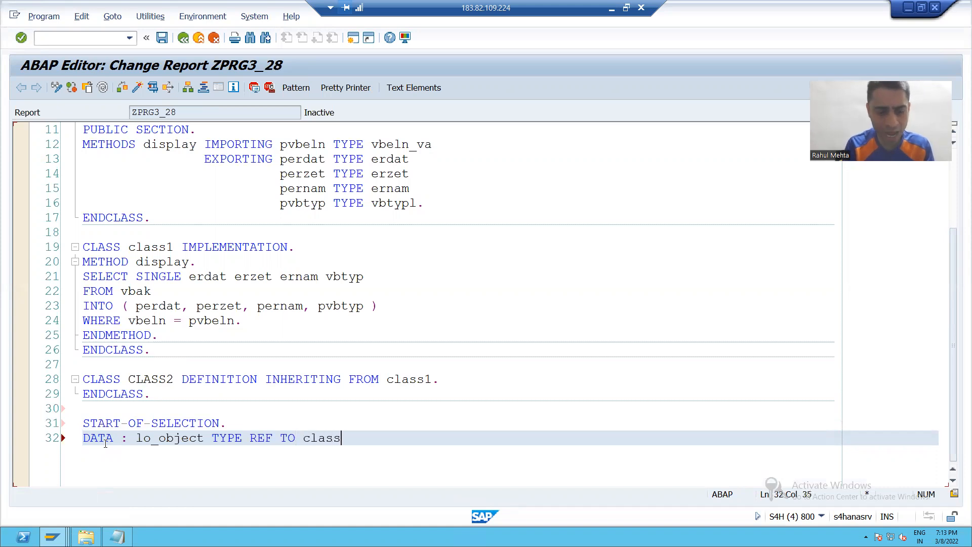
pyautogui.write('2.')
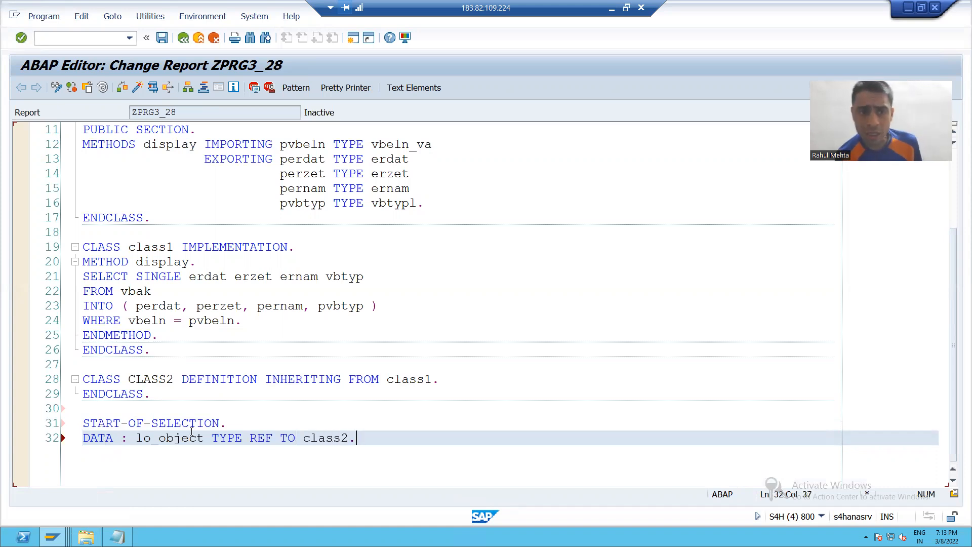
# Review the display method declaration, its SELECT, and the CLASS2 definition before continuing.
pyautogui.click(175, 144)
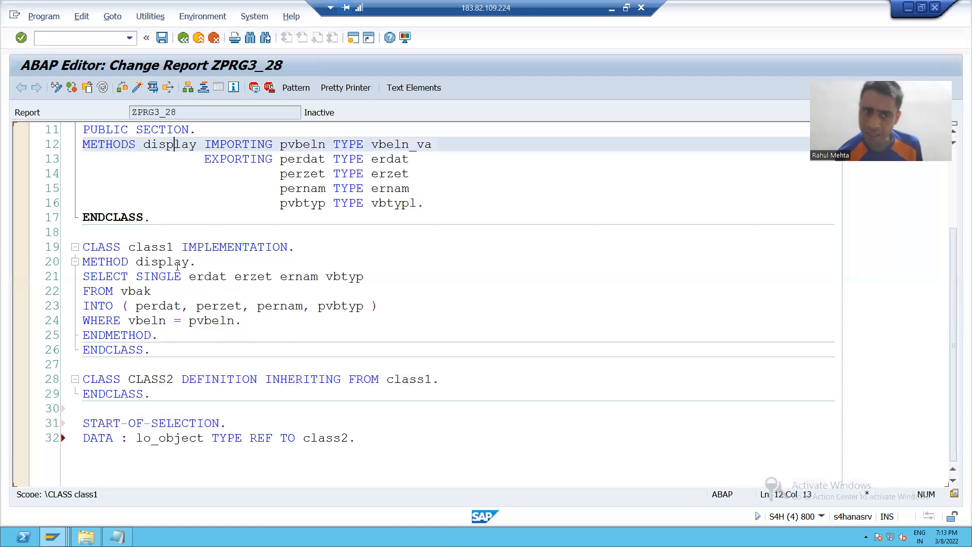
pyautogui.click(176, 275)
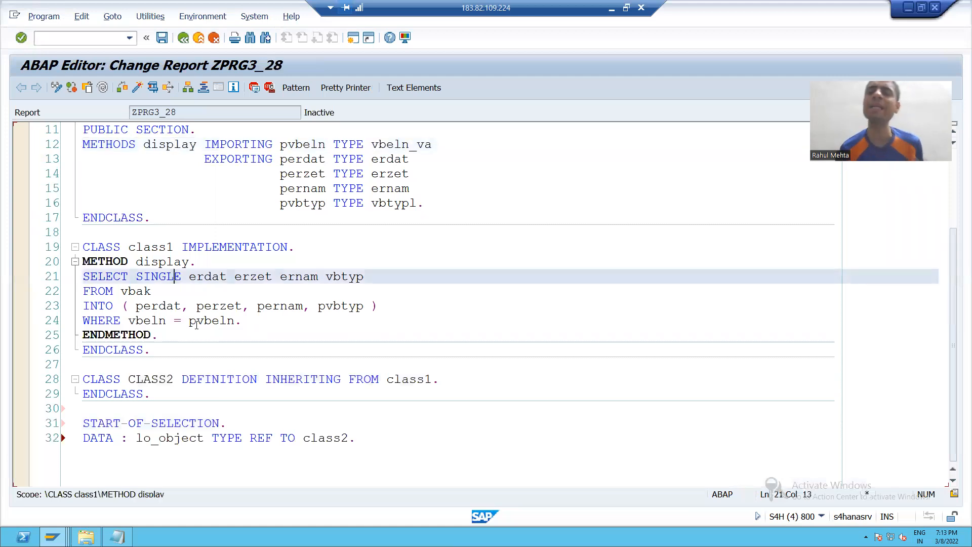
pyautogui.click(166, 379)
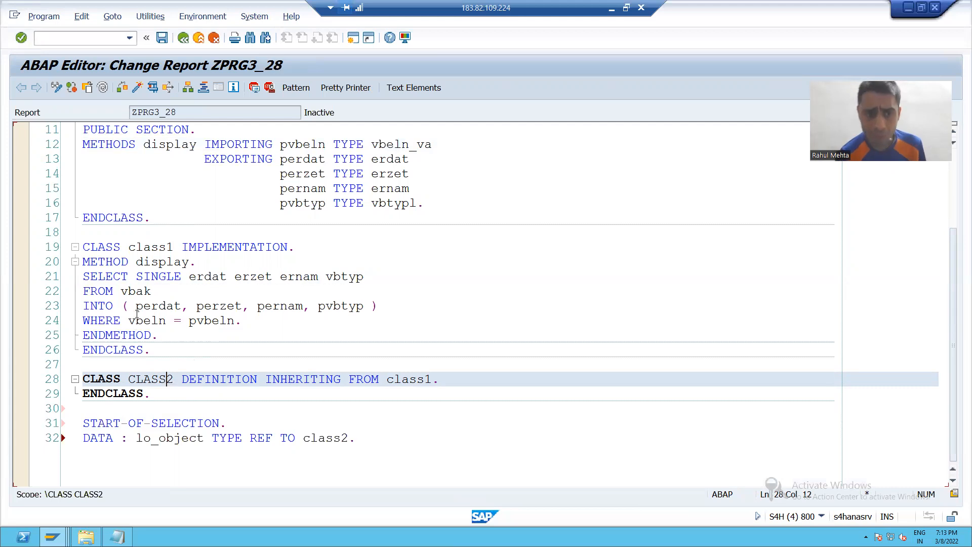
pyautogui.click(148, 262)
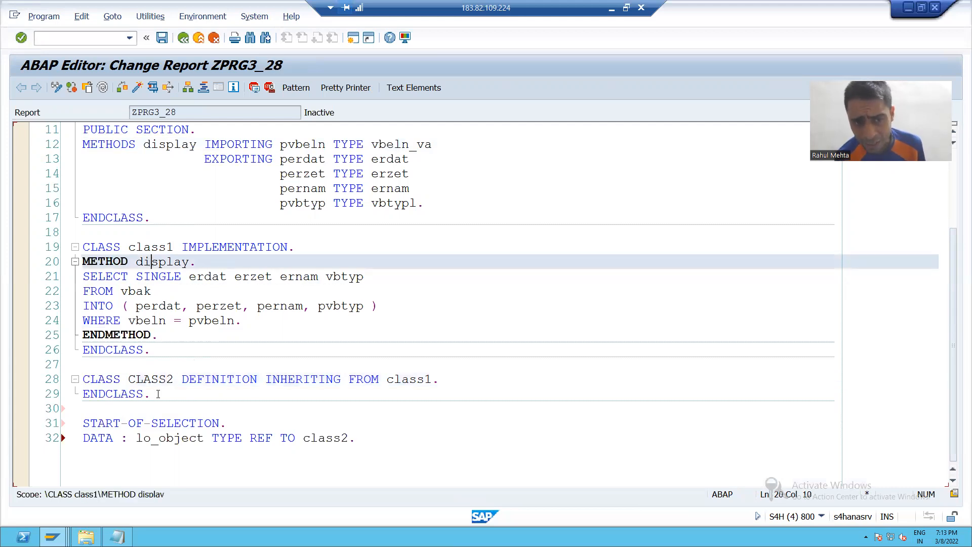
pyautogui.click(149, 379)
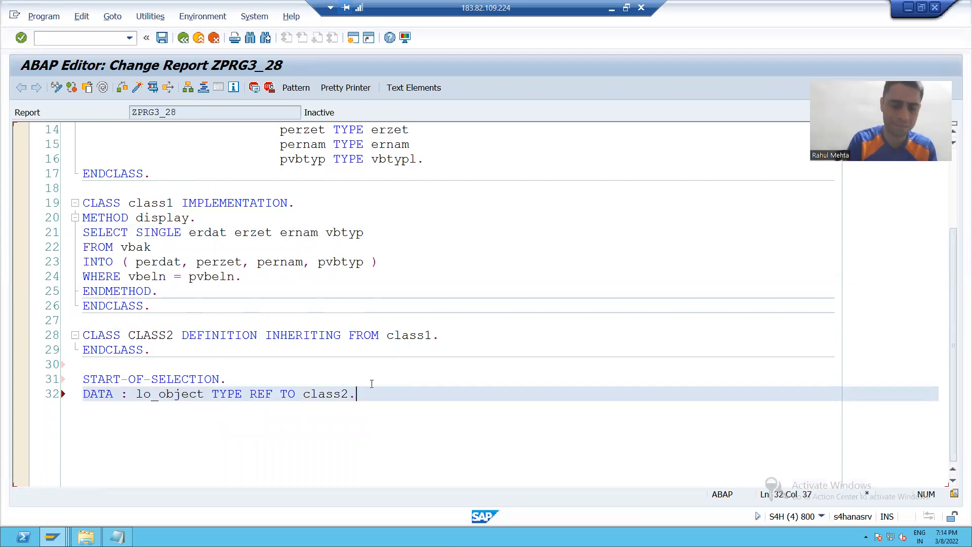
# Instantiate the reference with 'CREATE OBJECT lo_object.'.
pyautogui.write('CREATE')
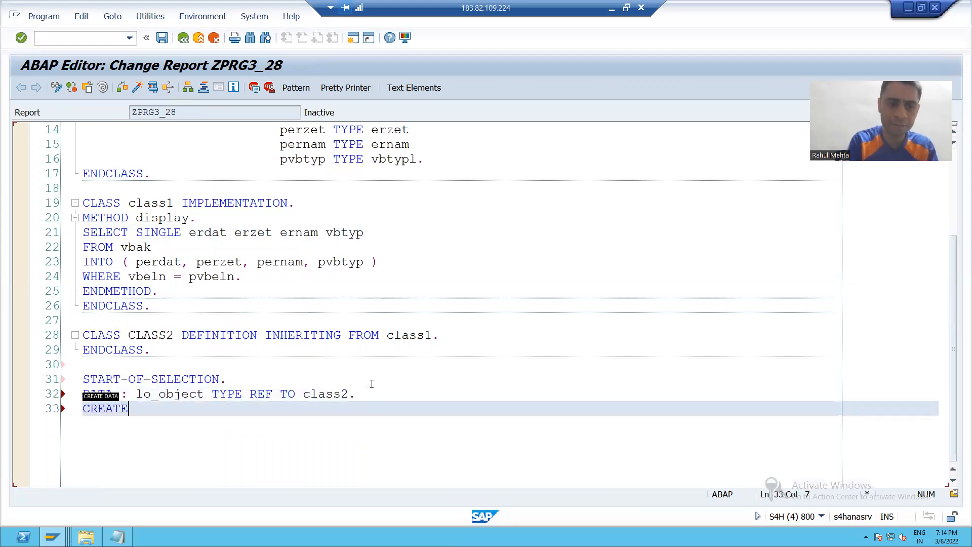
pyautogui.write('OBJECT')
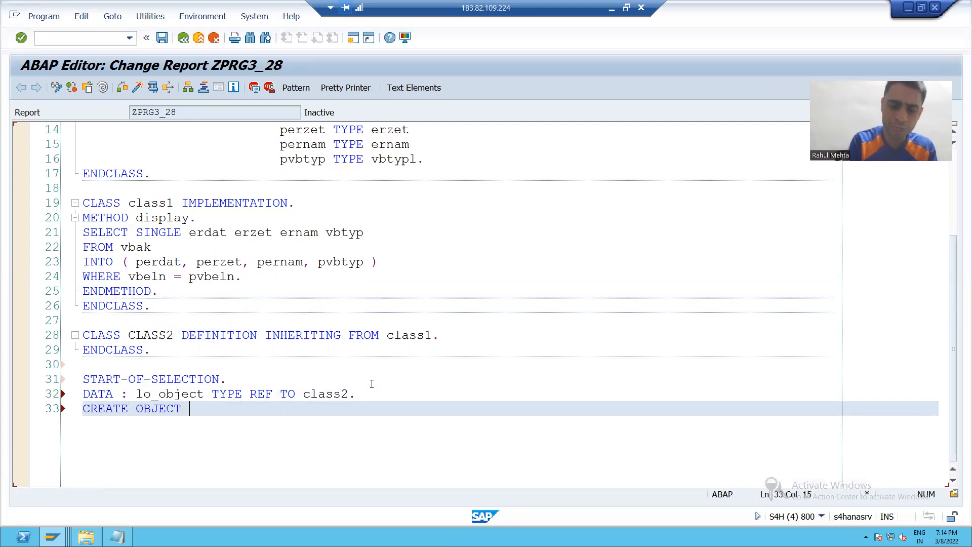
pyautogui.write('lo_obj')
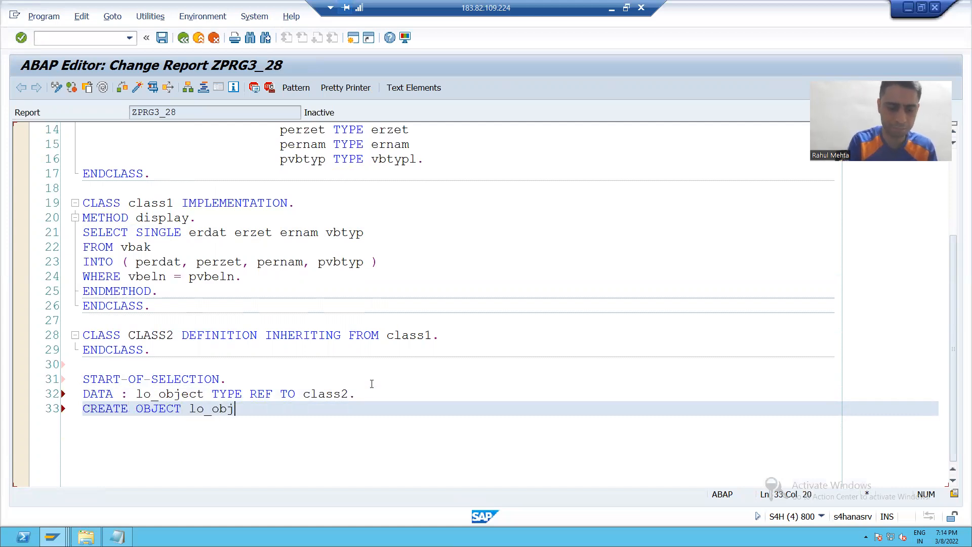
pyautogui.write('ect.')
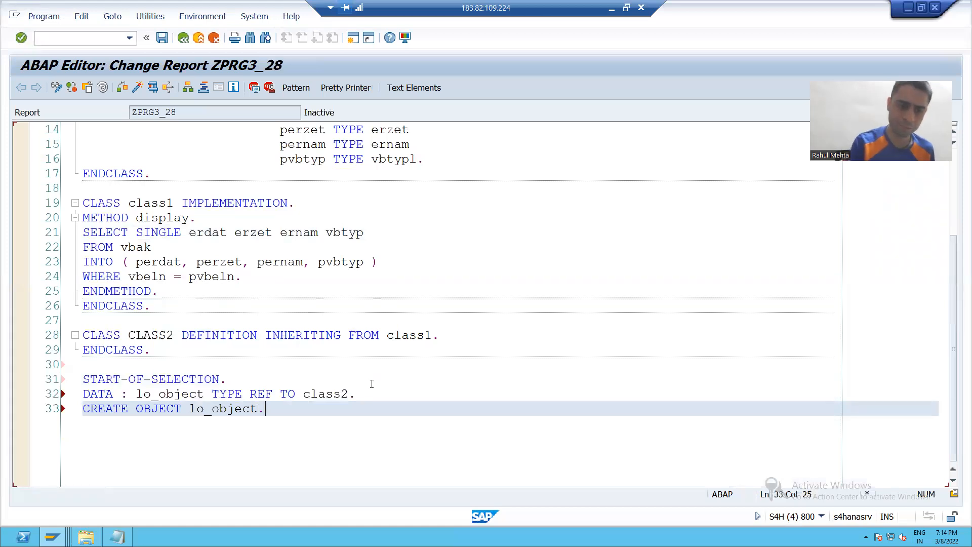
# Begin the inherited method call 'lo_object->display('.
pyautogui.write('lo')
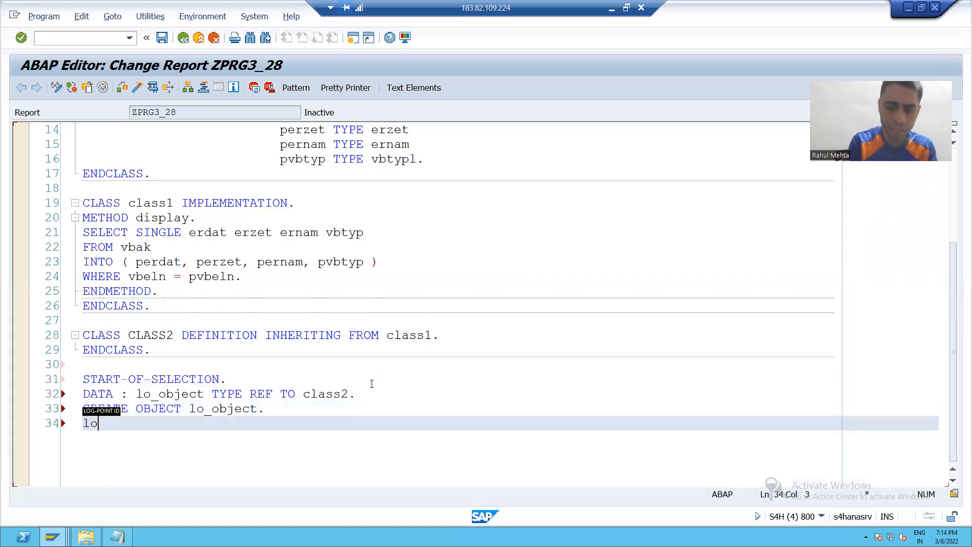
pyautogui.write('_object')
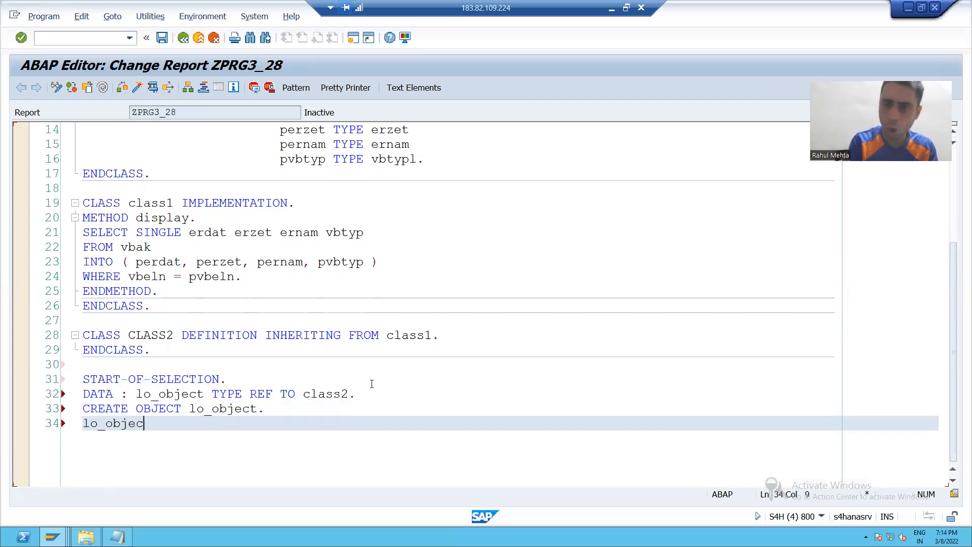
pyautogui.write('-')
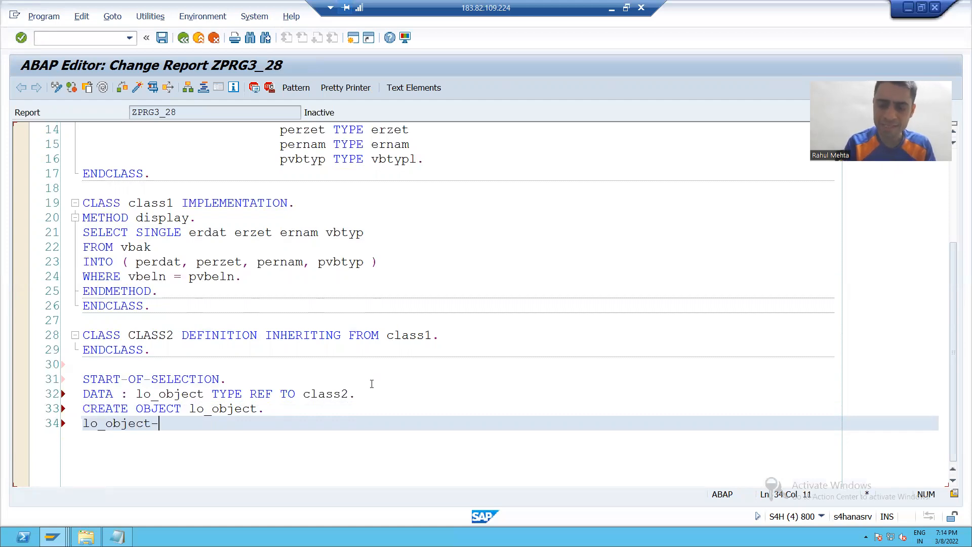
pyautogui.write('>')
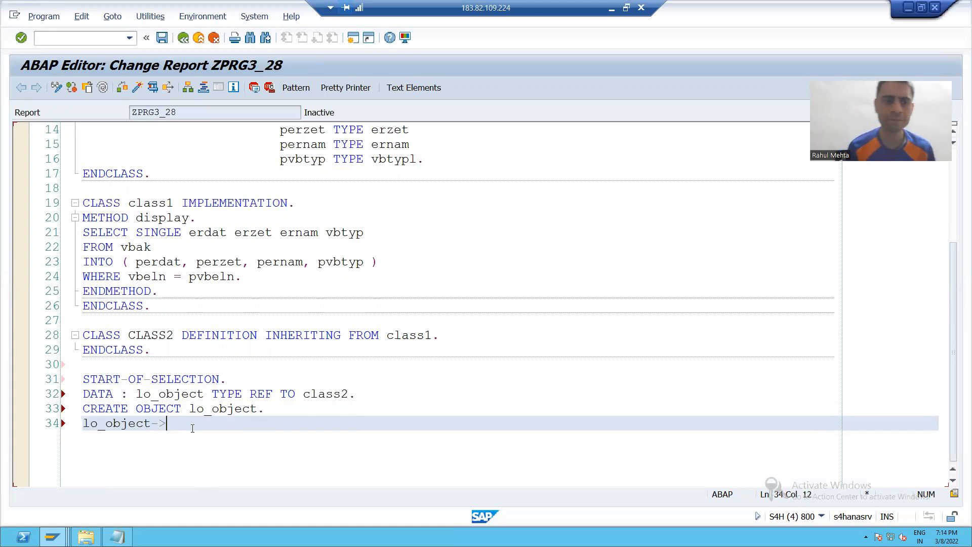
pyautogui.write('disp')
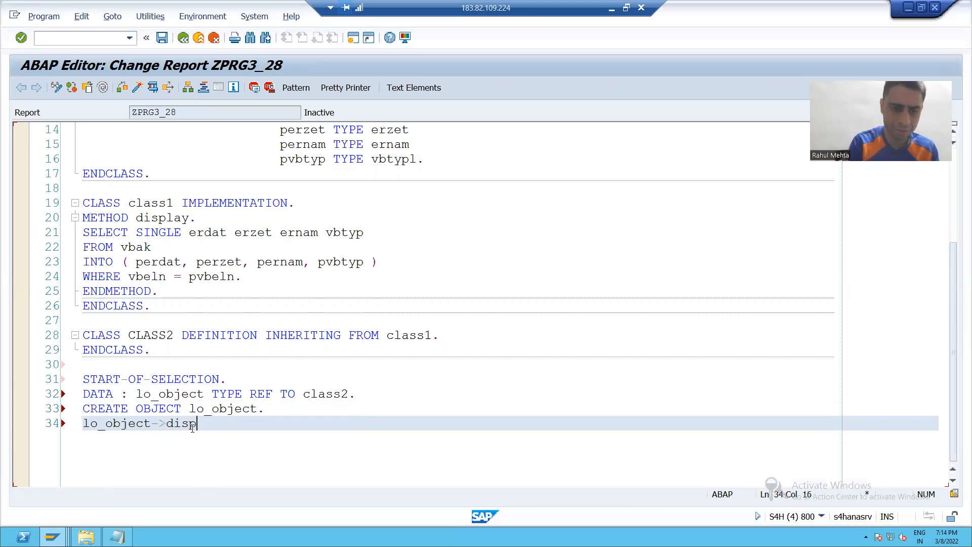
pyautogui.write('la')
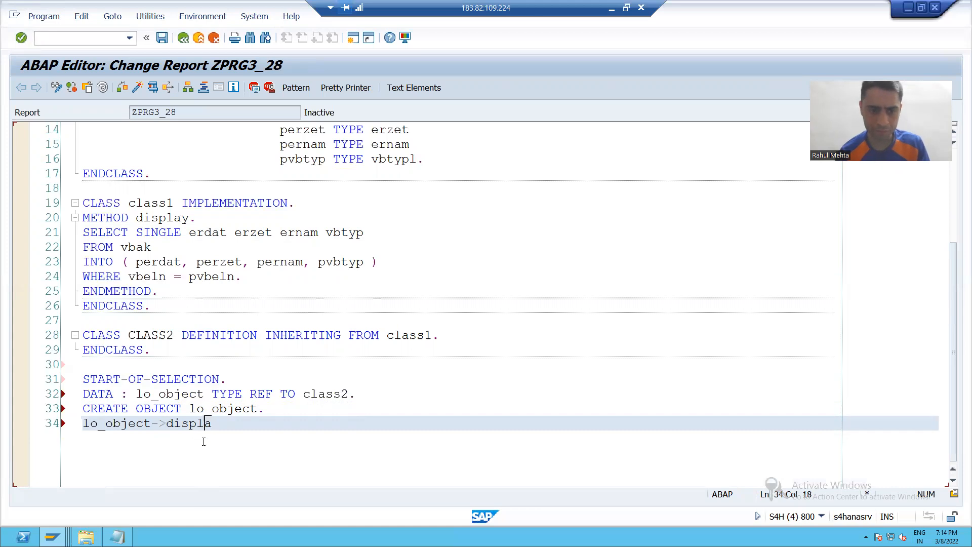
pyautogui.write('y')
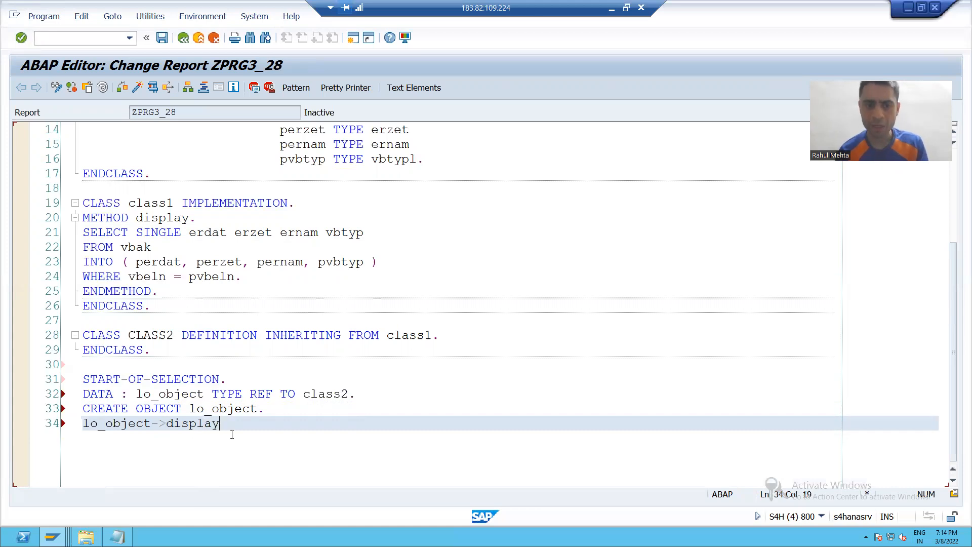
pyautogui.write('(')
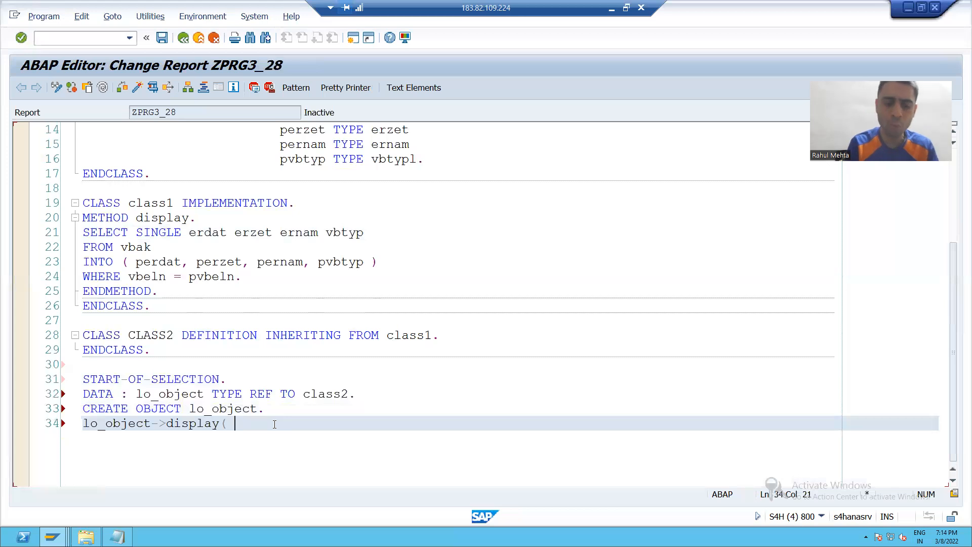
# Export pvbeln = p_vbeln in the display call.
pyautogui.write('EXPORTING p')
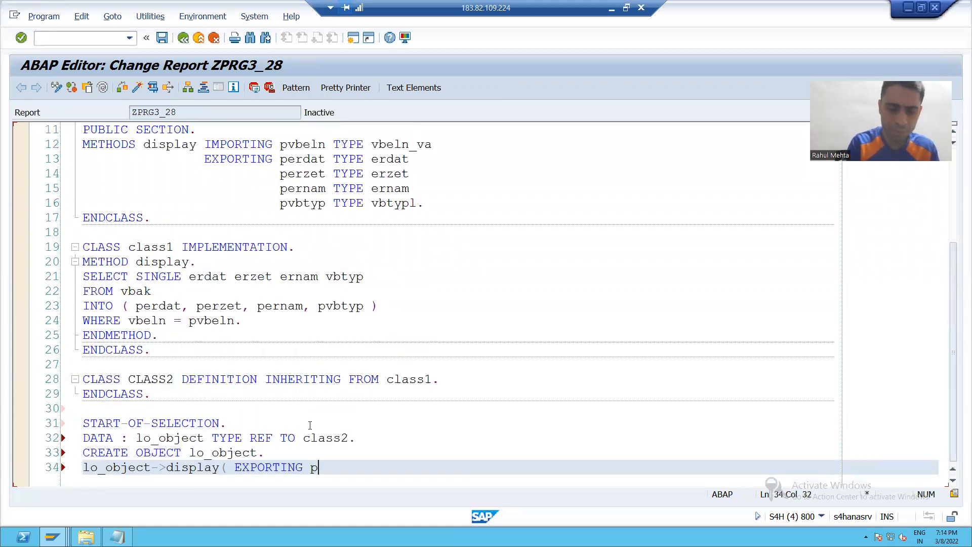
pyautogui.write('vbeln = p')
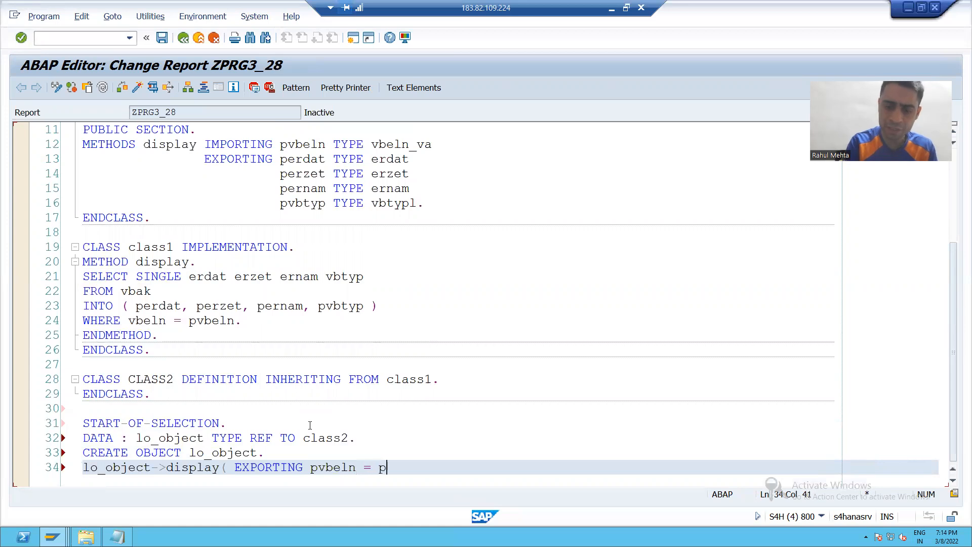
pyautogui.write('_vbeln')
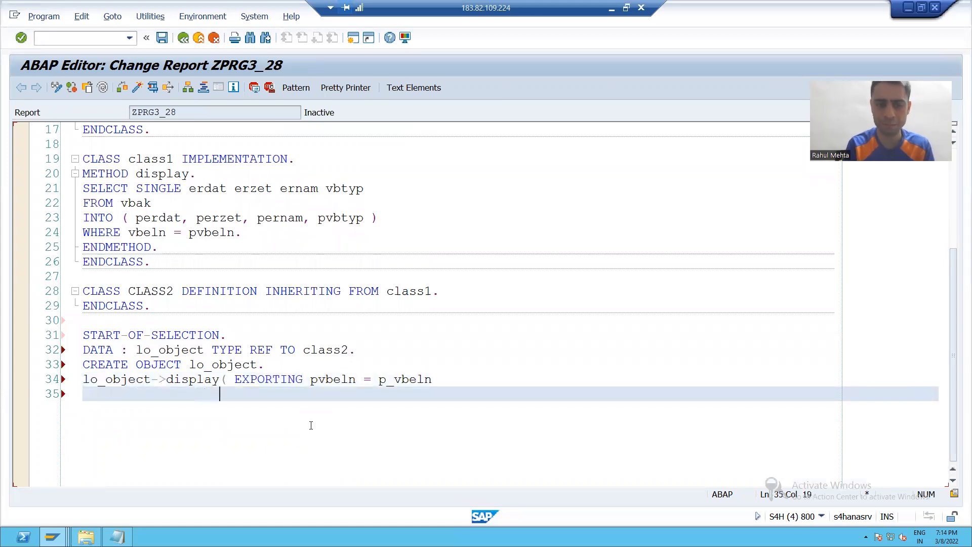
# Import perdat = lv_erdat and perzet = lv_erzet, correcting the perzet parameter name.
pyautogui.write('IMPORTING')
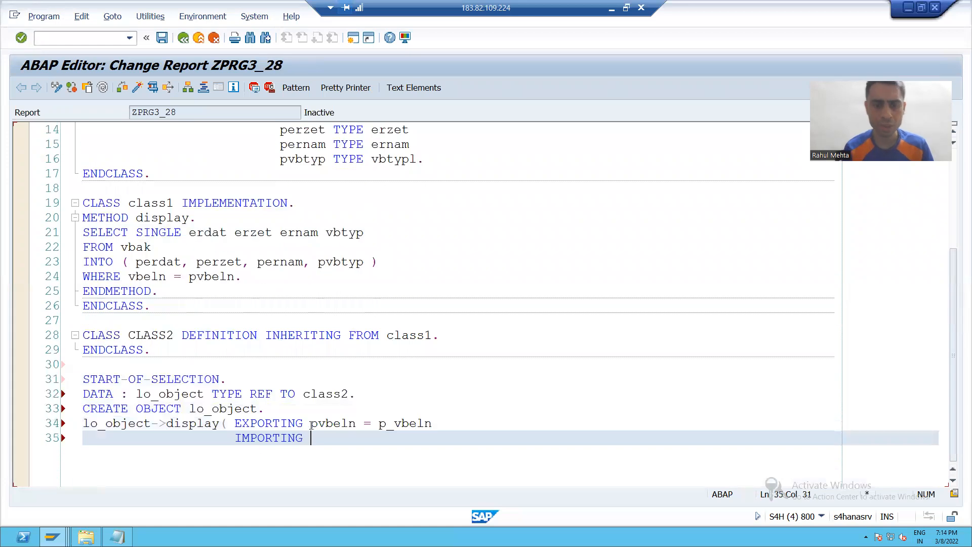
pyautogui.write('perdat')
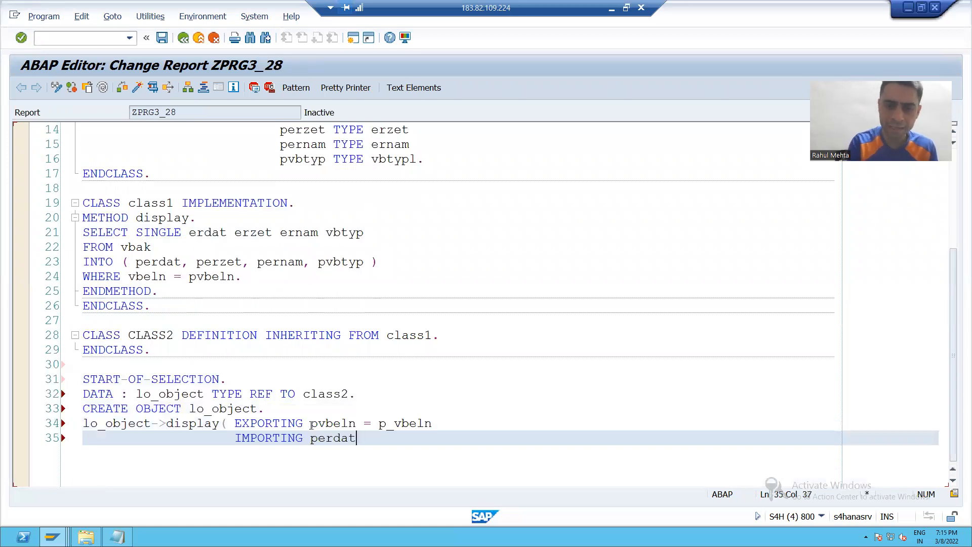
pyautogui.write('= lv_')
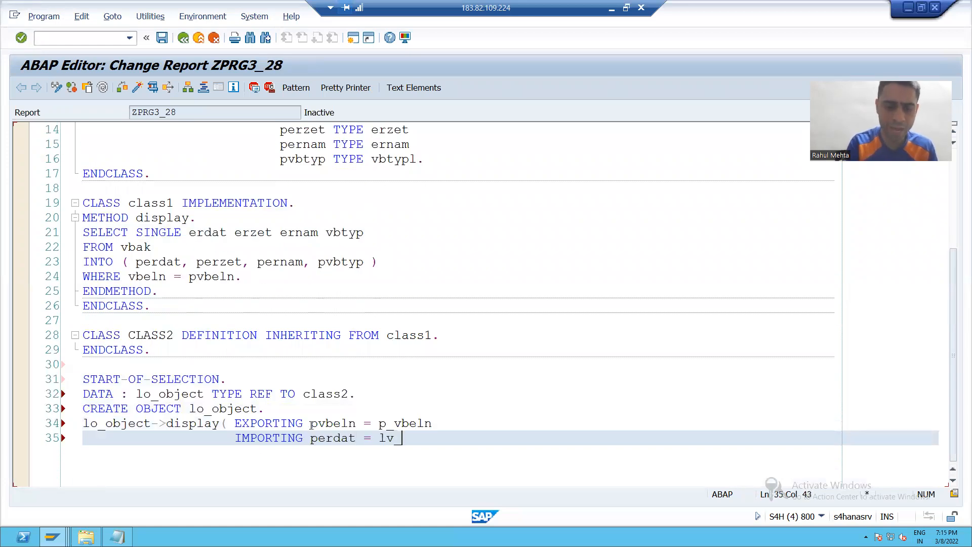
pyautogui.write('erdat')
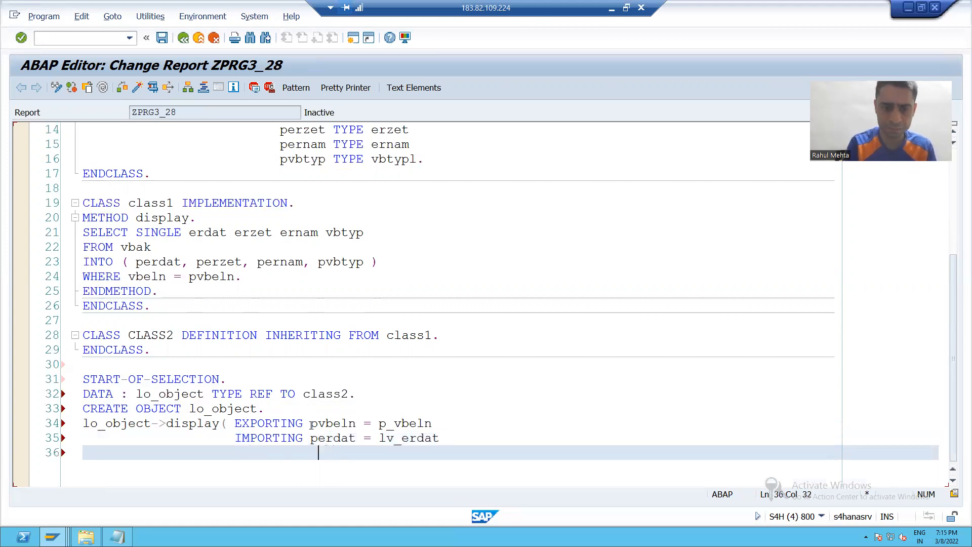
pyautogui.write('pernam')
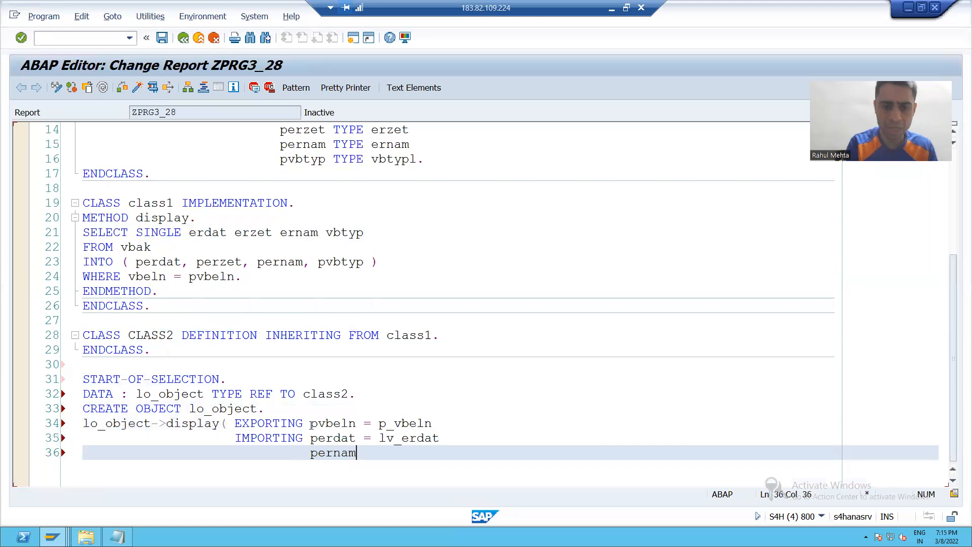
pyautogui.press('Backspace')
pyautogui.write('zet = l')
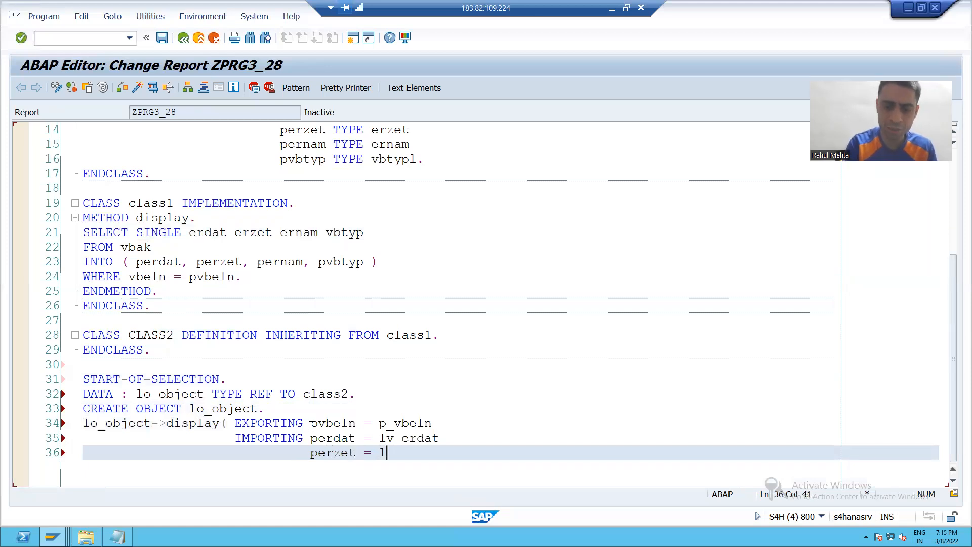
pyautogui.write('v_erzet')
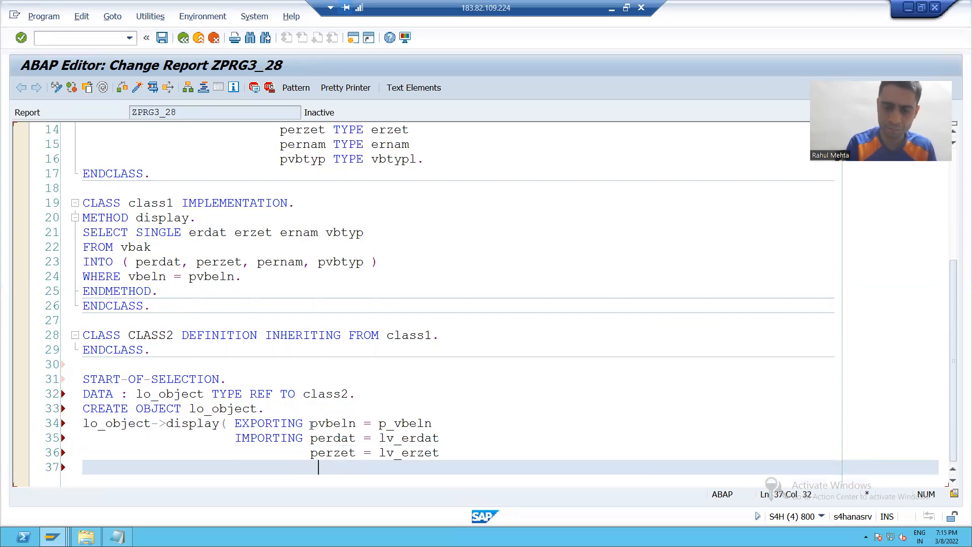
# Import pernam = lv_ernam and pvbtyp = lv_vbtyp and close the call.
pyautogui.write('pernam')
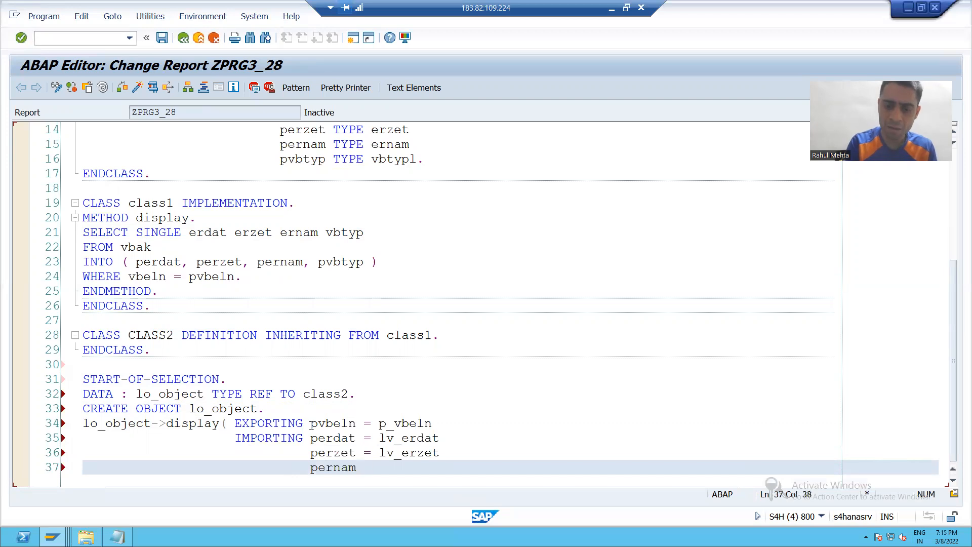
pyautogui.write('= lv_ernam')
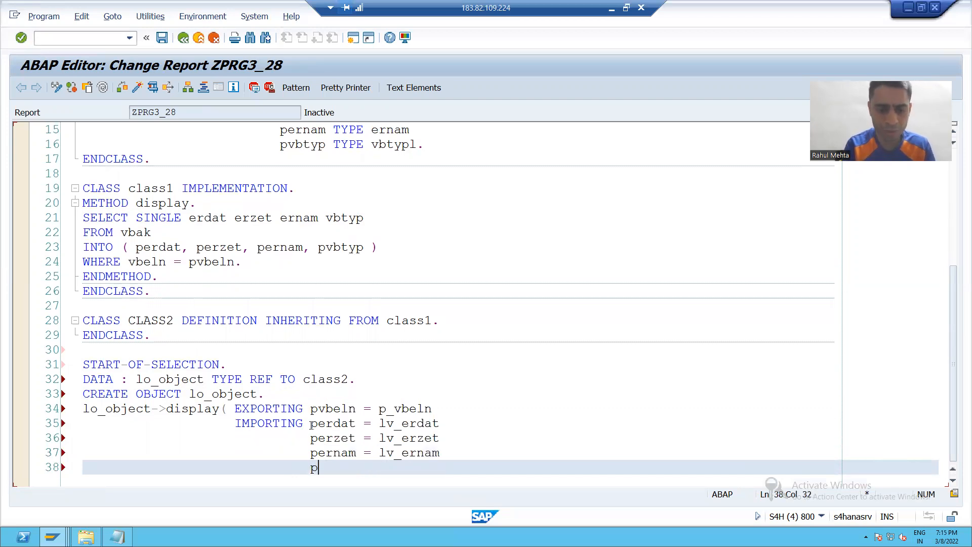
pyautogui.write('pvbtyp')
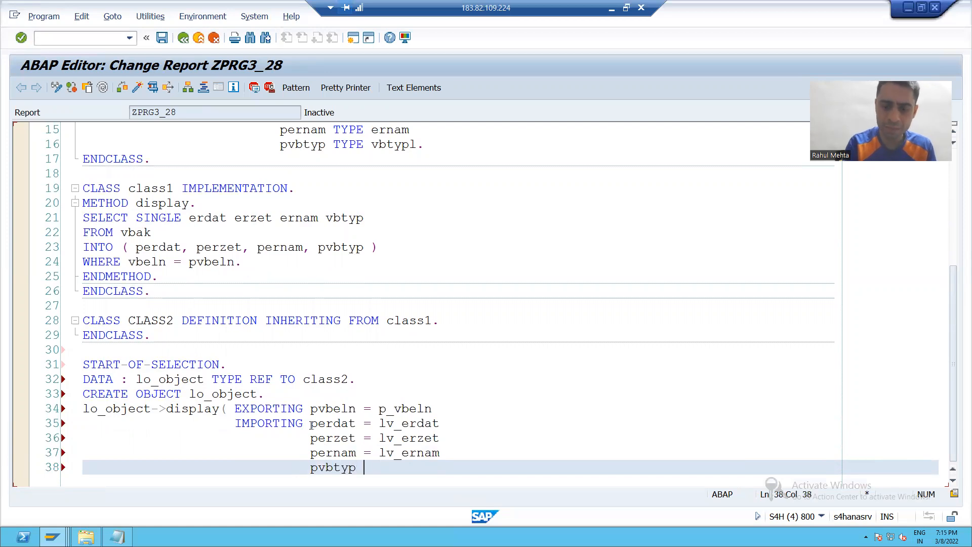
pyautogui.write('= lv_vbt')
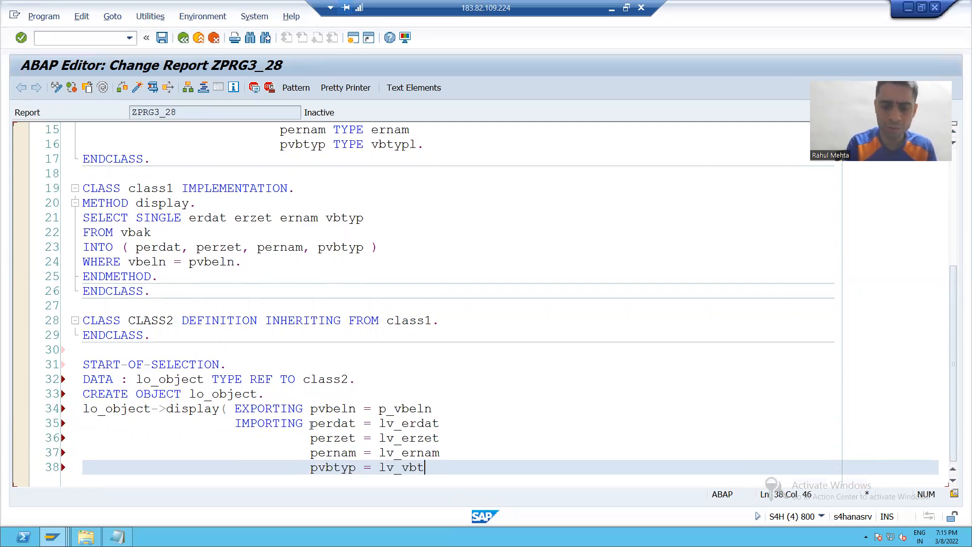
pyautogui.write('yp )')
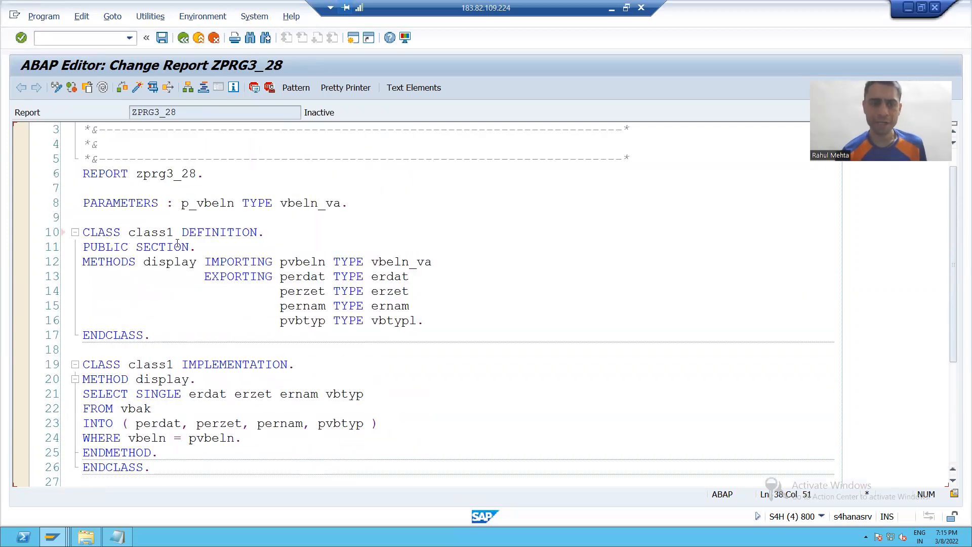
# Declare lv_erdat TYPE erdat and lv_ernam TYPE ernam below the REPORT statement.
pyautogui.press('Enter')
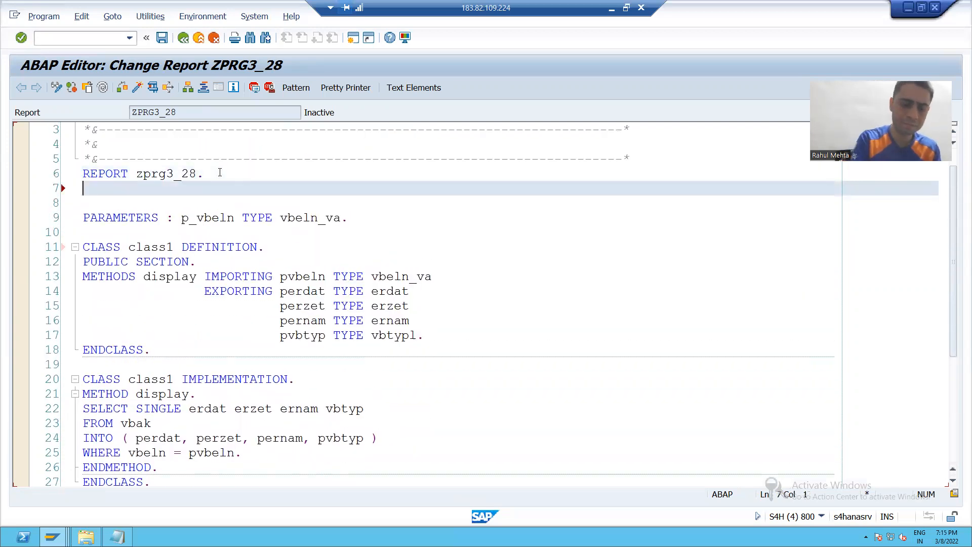
pyautogui.write('DATA : lv')
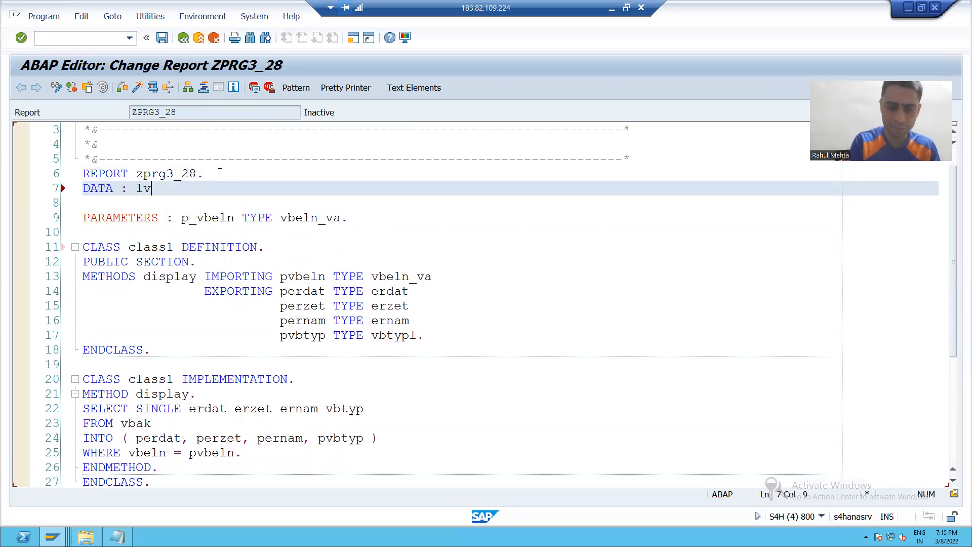
pyautogui.write('_erdat TYPE')
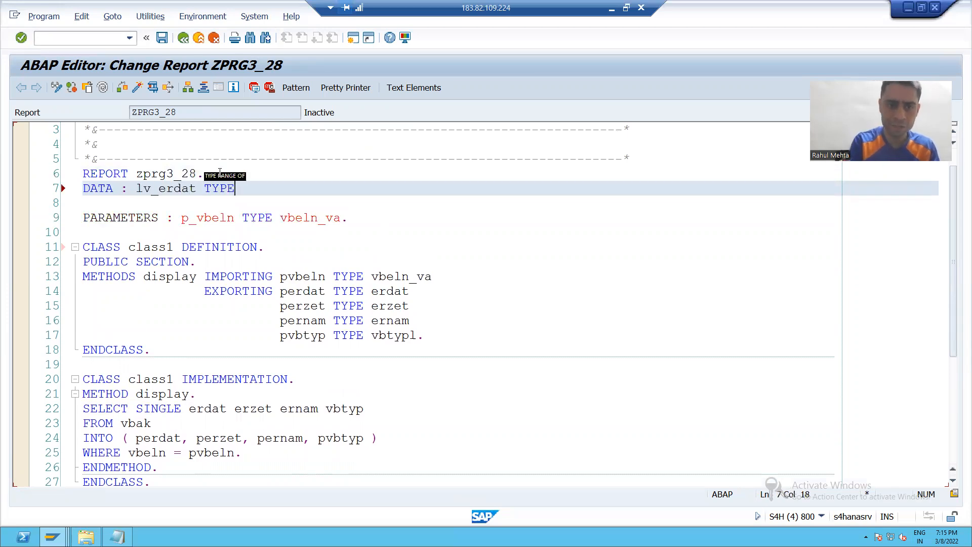
pyautogui.write('erdat.')
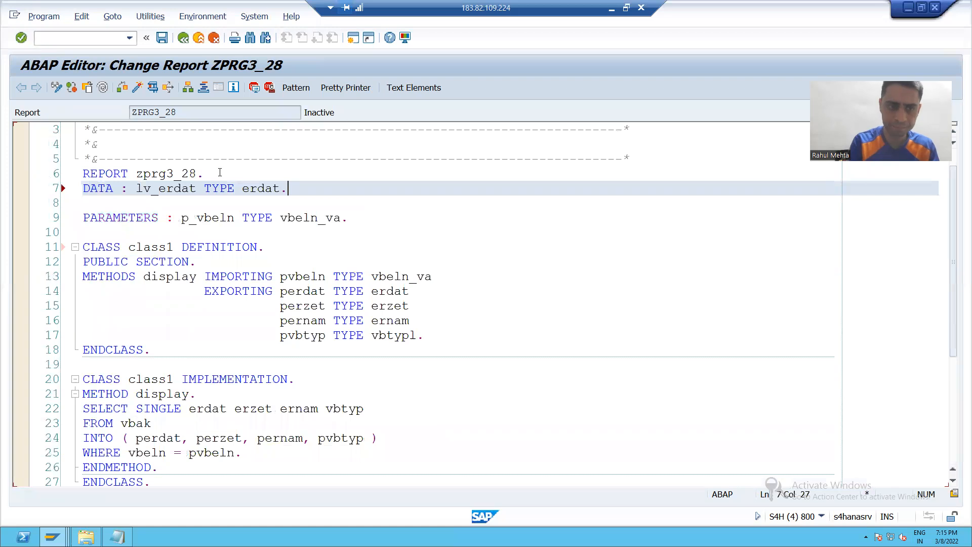
pyautogui.write('DATA : lv_ernam')
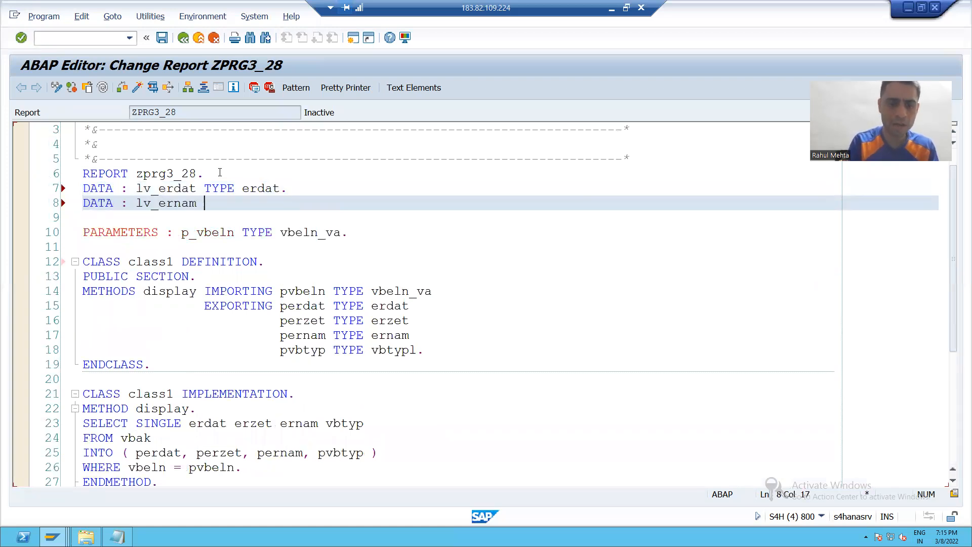
pyautogui.write('TYPE ernam.')
pyautogui.click(507, 217)
pyautogui.write('DATA :')
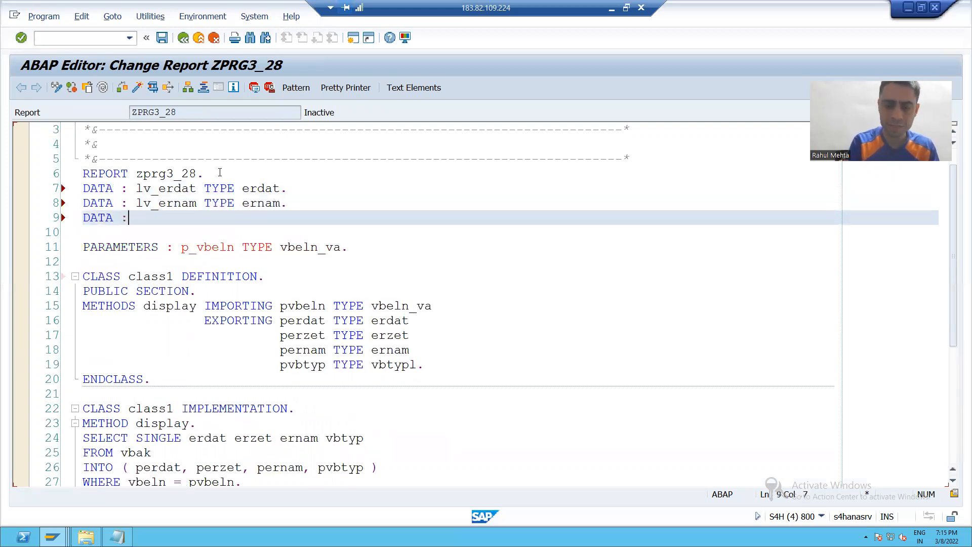
# Declare lv_erzet TYPE erzet and lv_vbtyp TYPE vbtypl, then activate ZPRG3_28.
pyautogui.write('lv-')
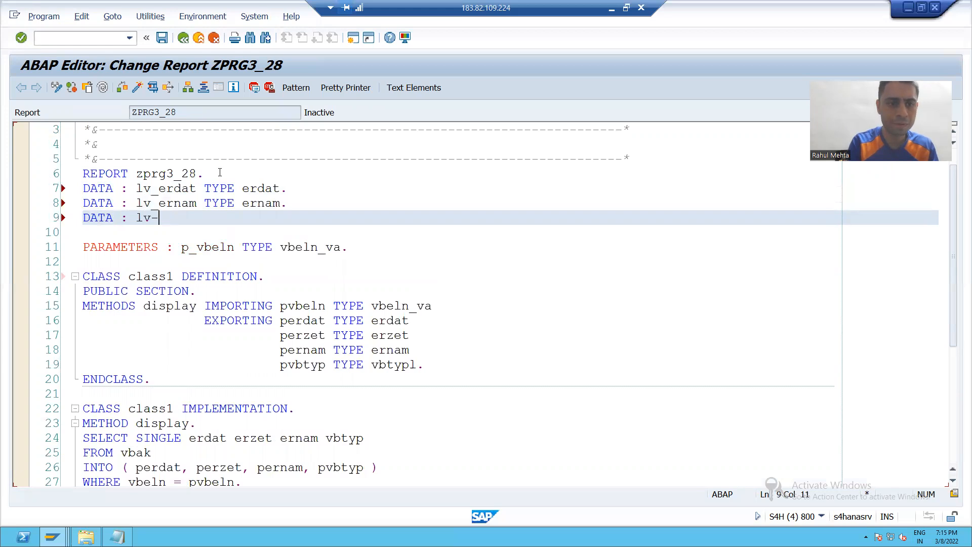
pyautogui.write('erz')
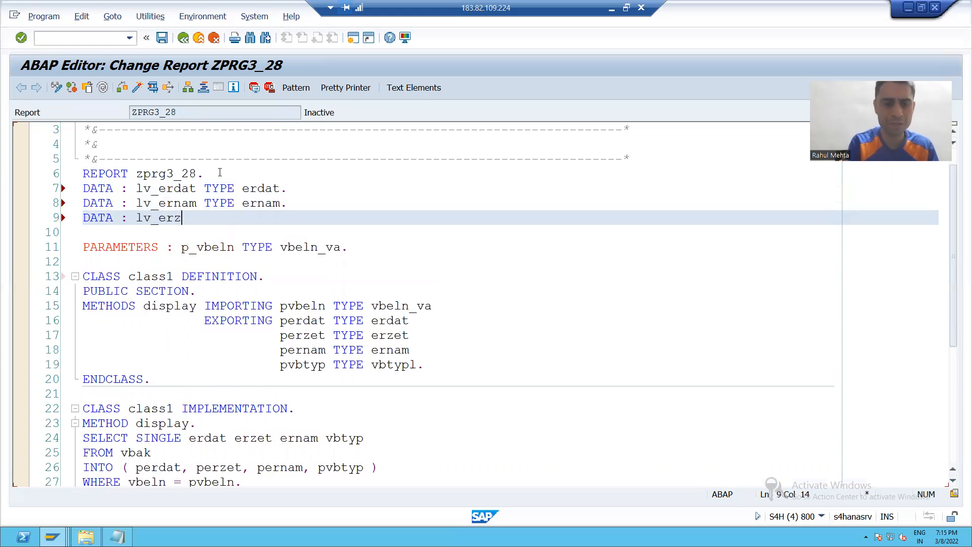
pyautogui.write('et TYPE erzet.')
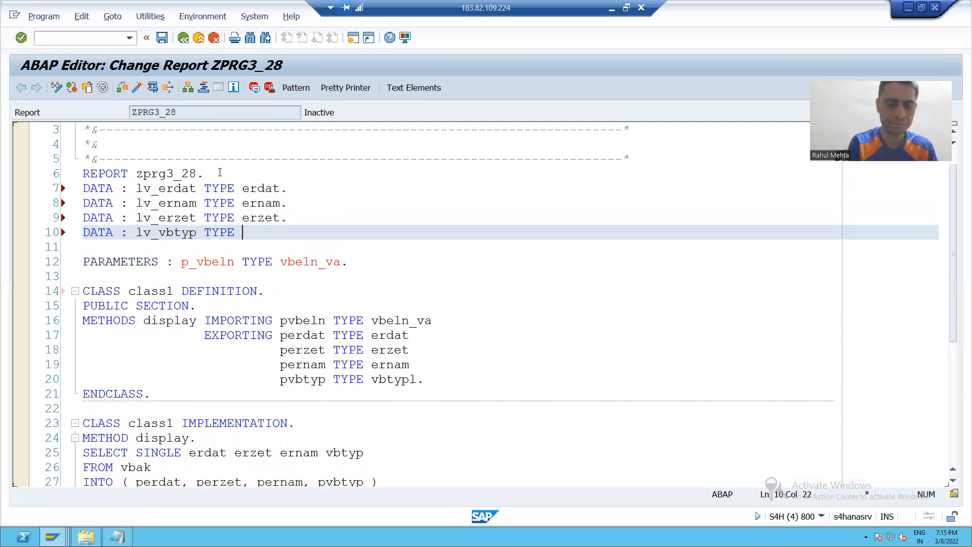
pyautogui.write('vbtypl.')
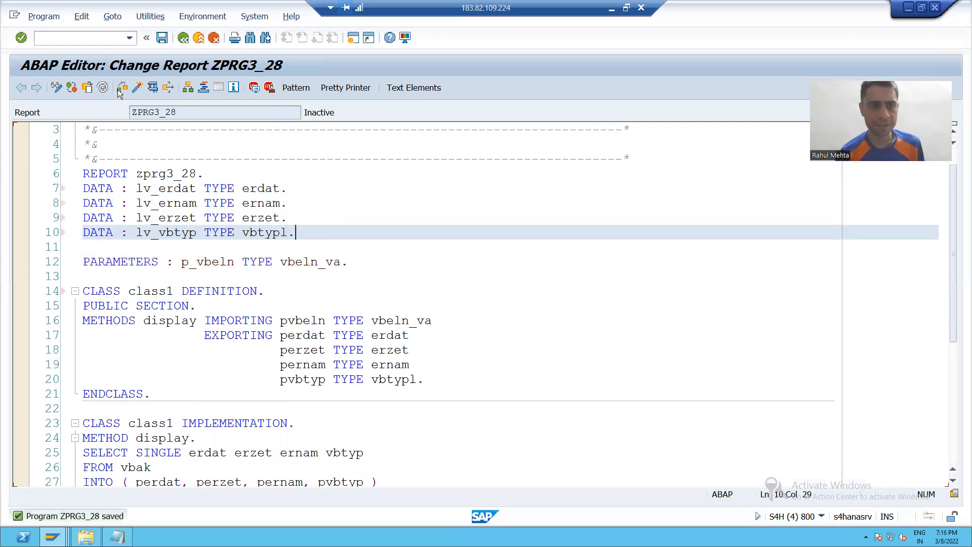
pyautogui.click(137, 87)
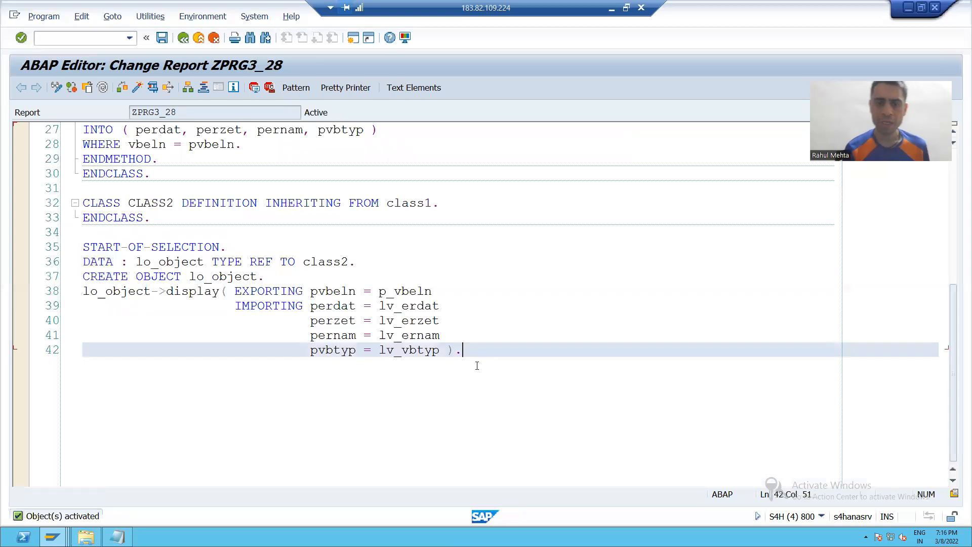
# Write 'WRITE : / lv_erdat, lv_erzet, lv_ernam, lv_vbtyp.' after the display call.
pyautogui.write('WRITE :')
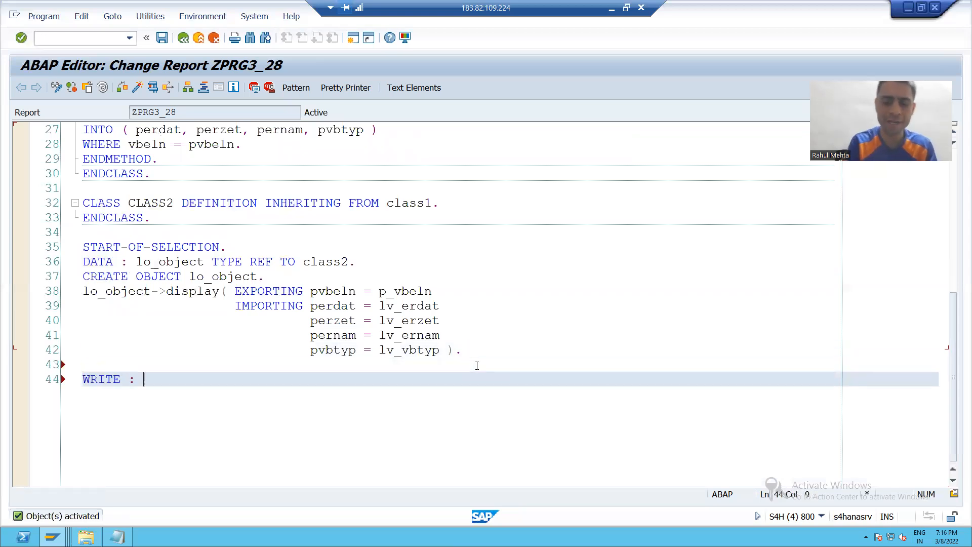
pyautogui.write('/ lv')
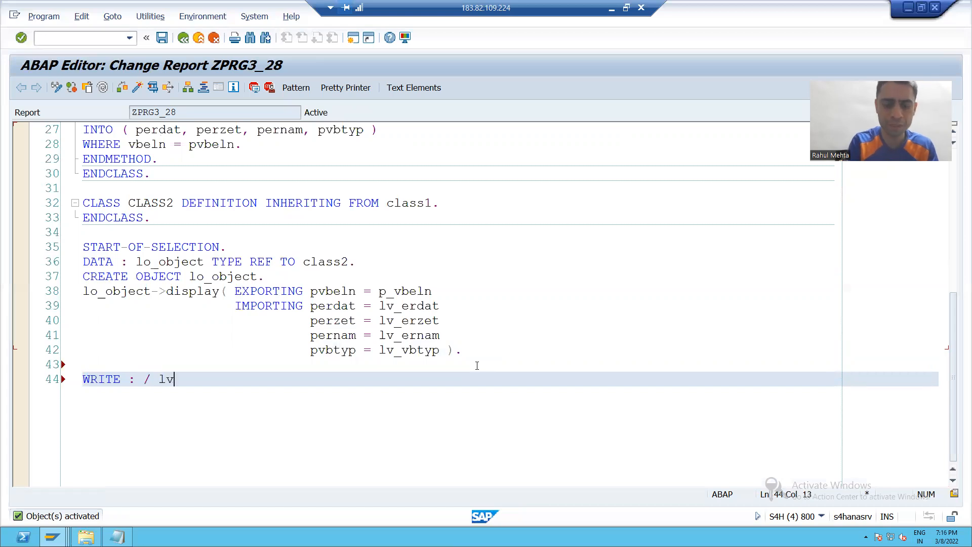
pyautogui.write('_erdat,')
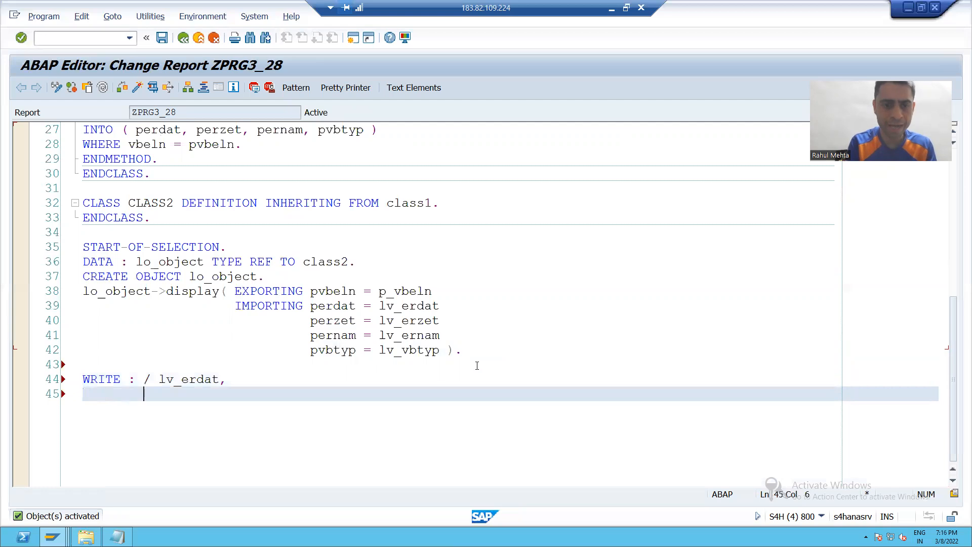
pyautogui.write('lv_')
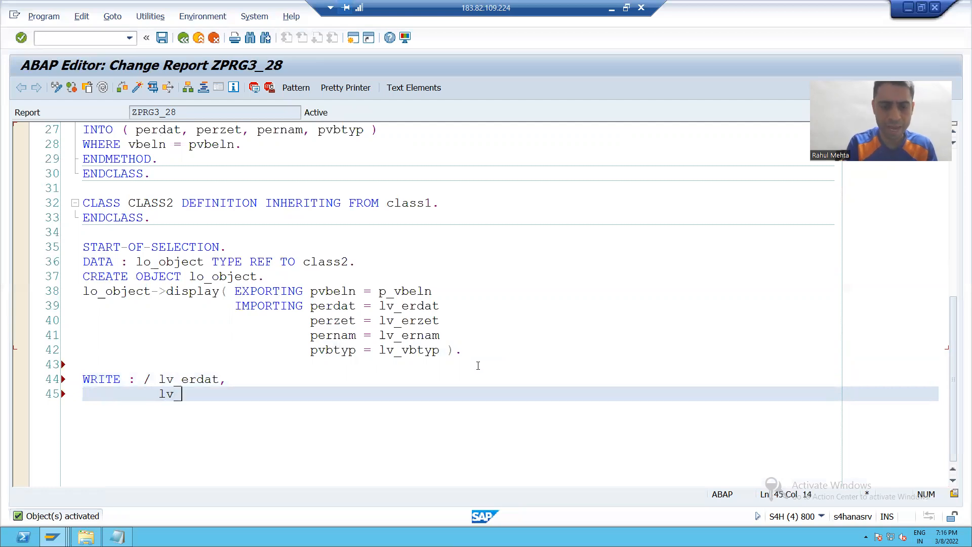
pyautogui.write('erzet,')
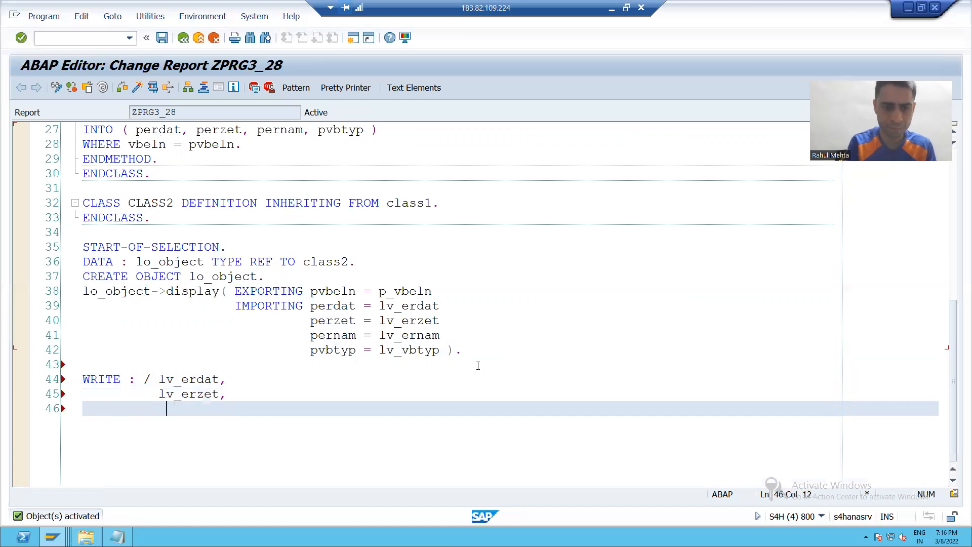
pyautogui.write('lv_ernam,')
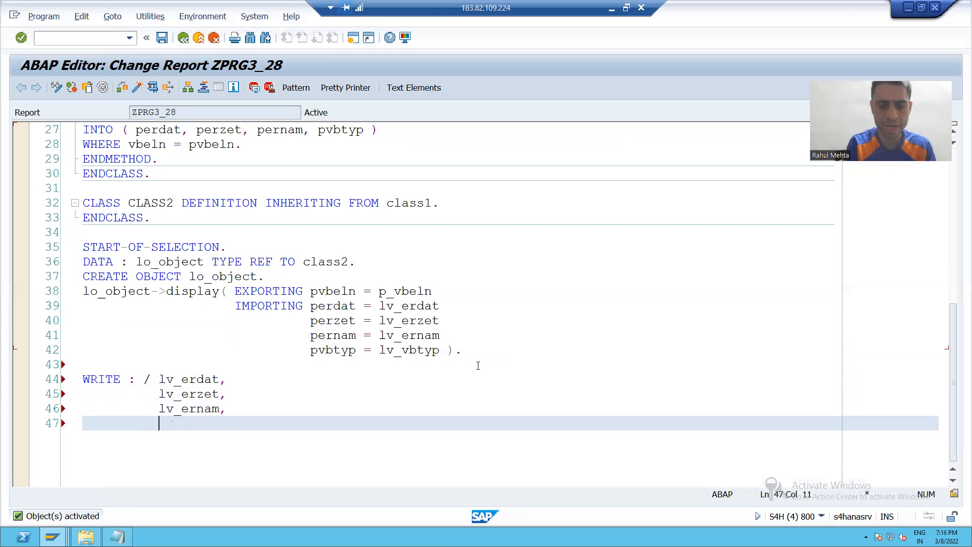
pyautogui.write('lv_vbtyp.')
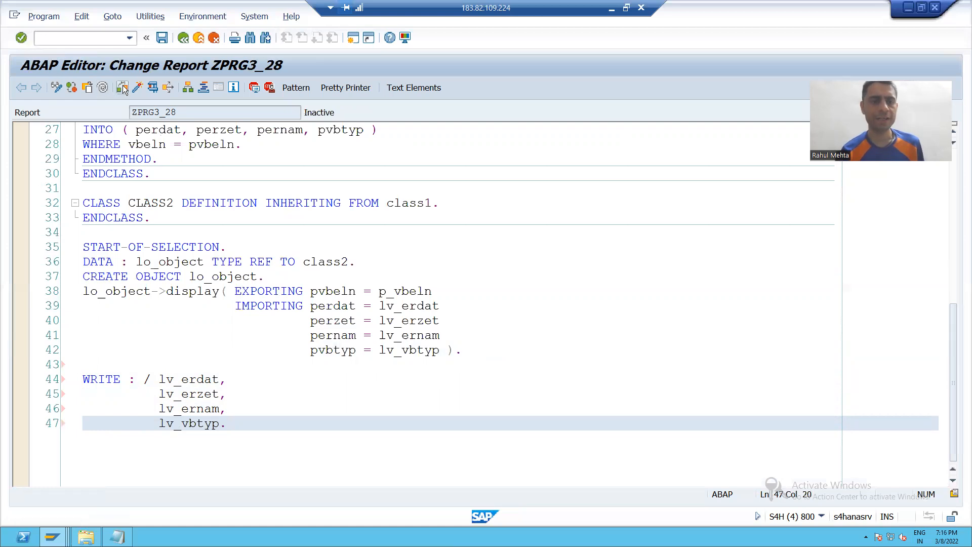
# Activate ZPRG3_28, confirming the inactive objects list, and review the class scopes.
pyautogui.click(138, 87)
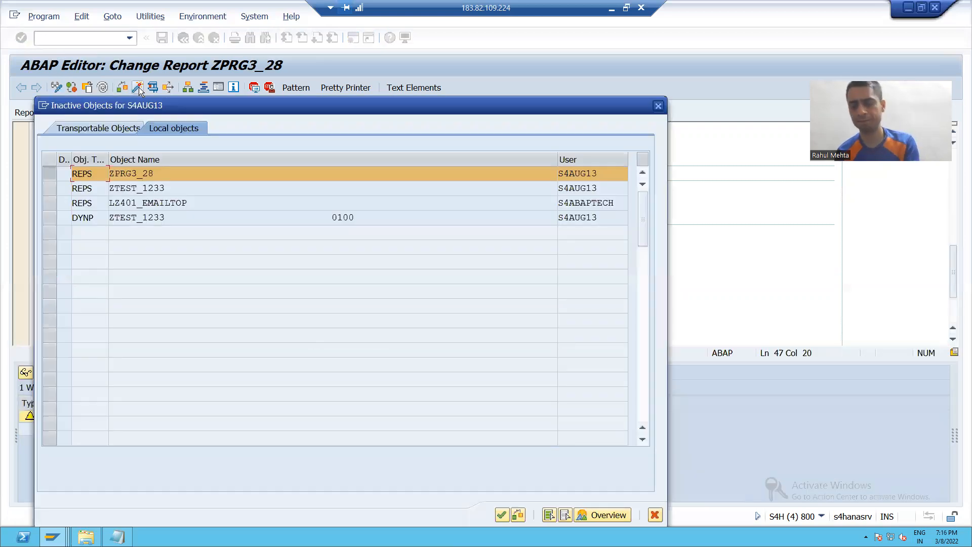
pyautogui.click(501, 515)
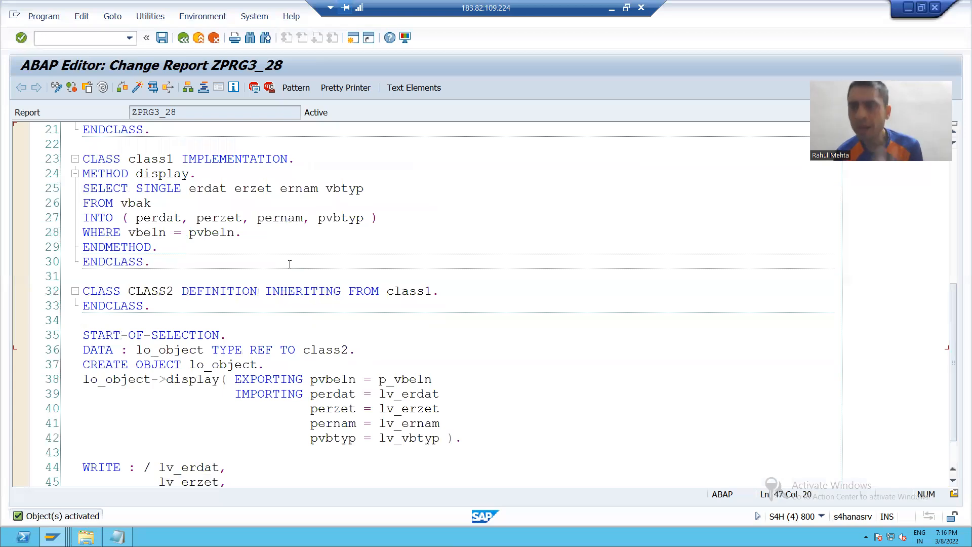
pyautogui.moveTo(289, 283)
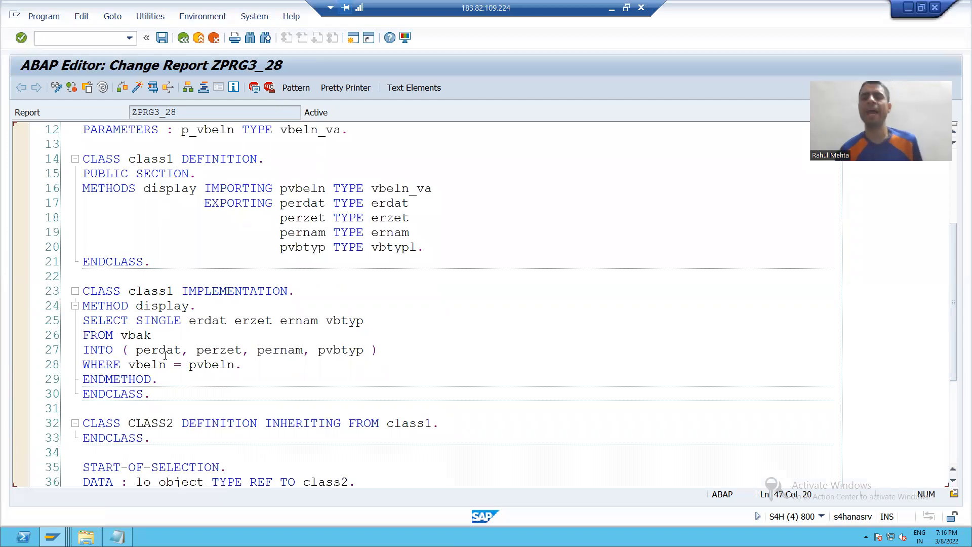
pyautogui.scroll(-3)
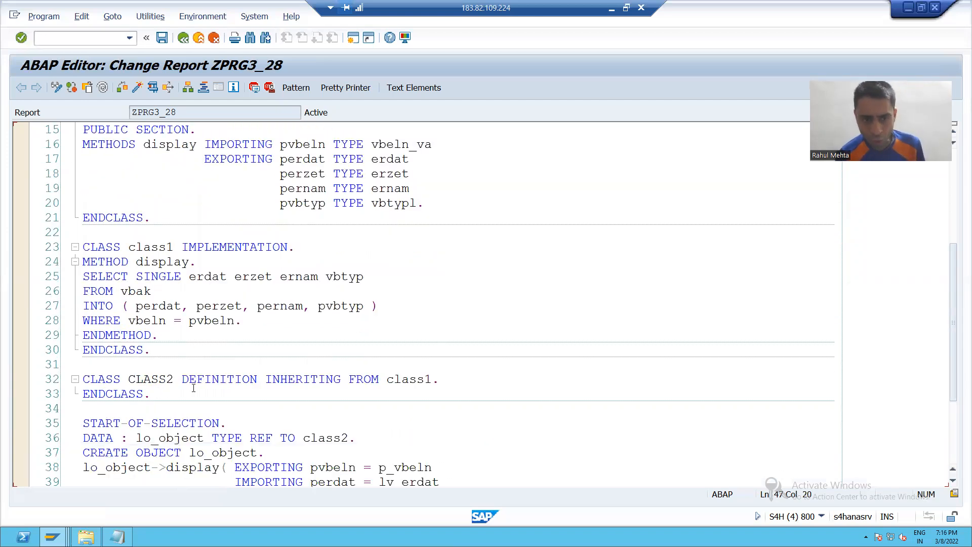
pyautogui.click(149, 379)
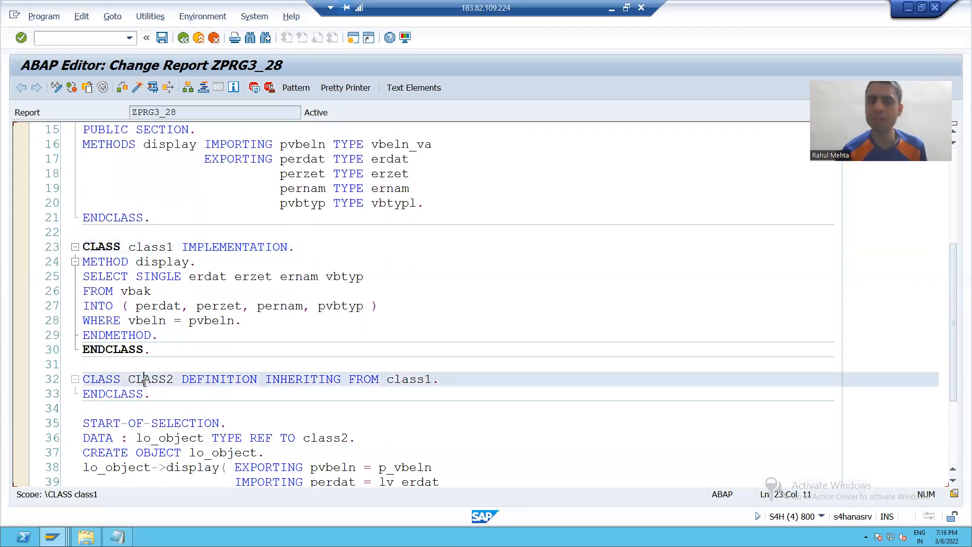
pyautogui.click(146, 378)
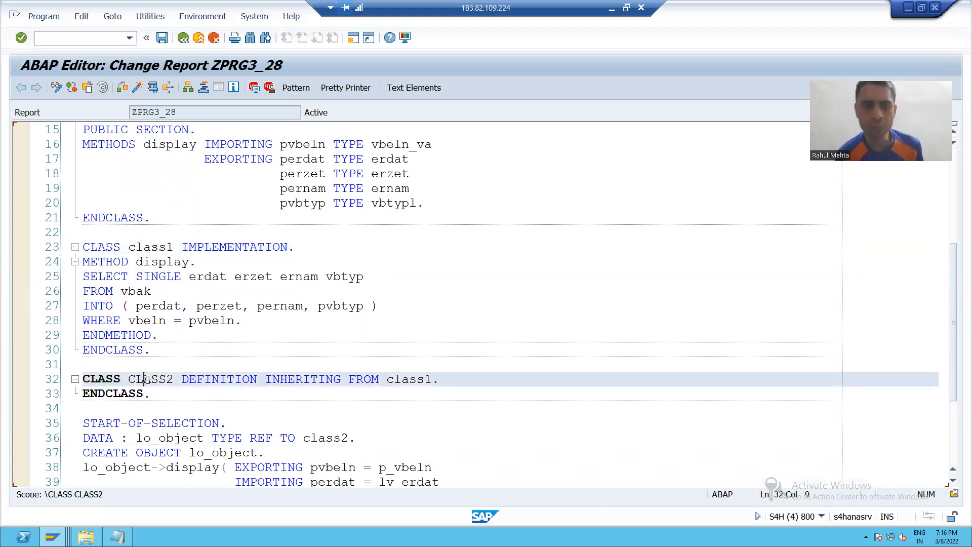
# Set a session breakpoint, run the report and pick a previously used sales document number.
pyautogui.scroll(-3)
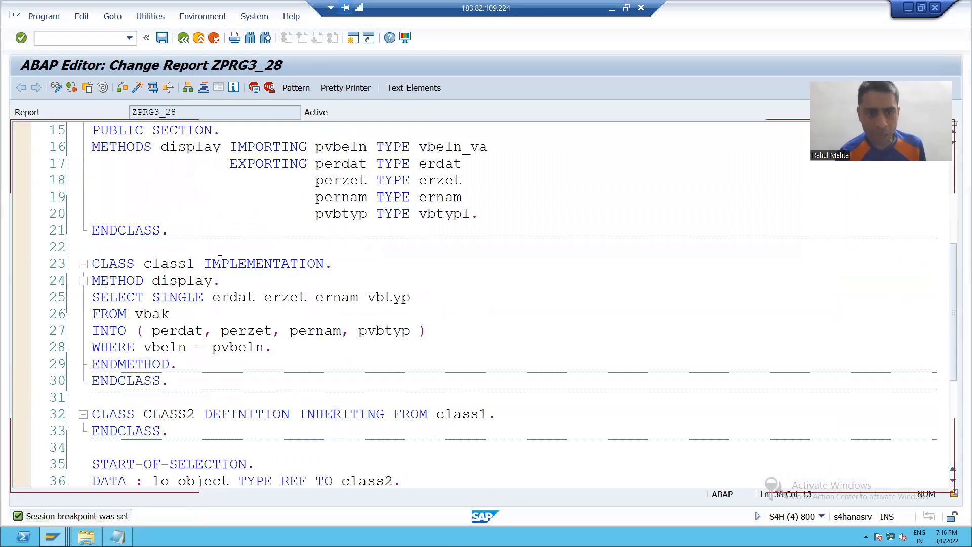
pyautogui.click(170, 280)
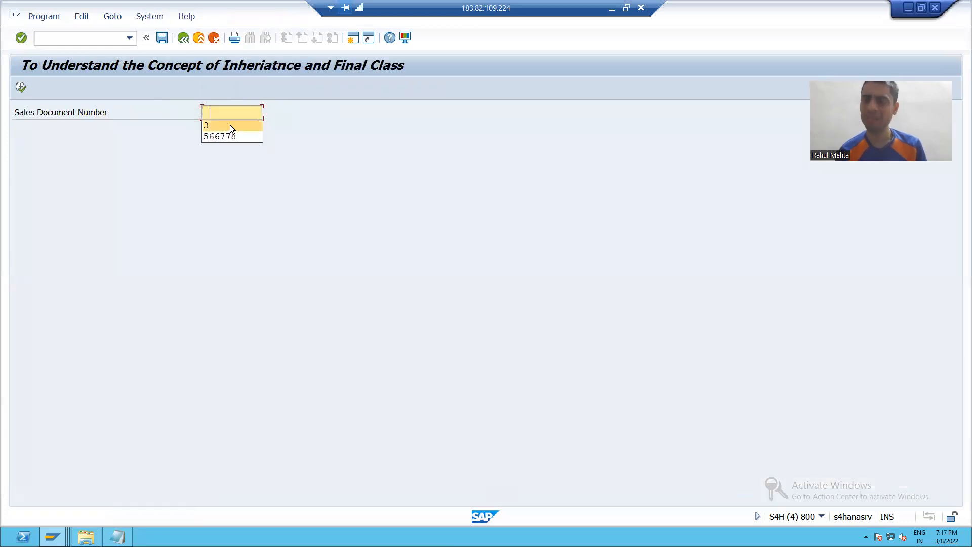
pyautogui.click(207, 124)
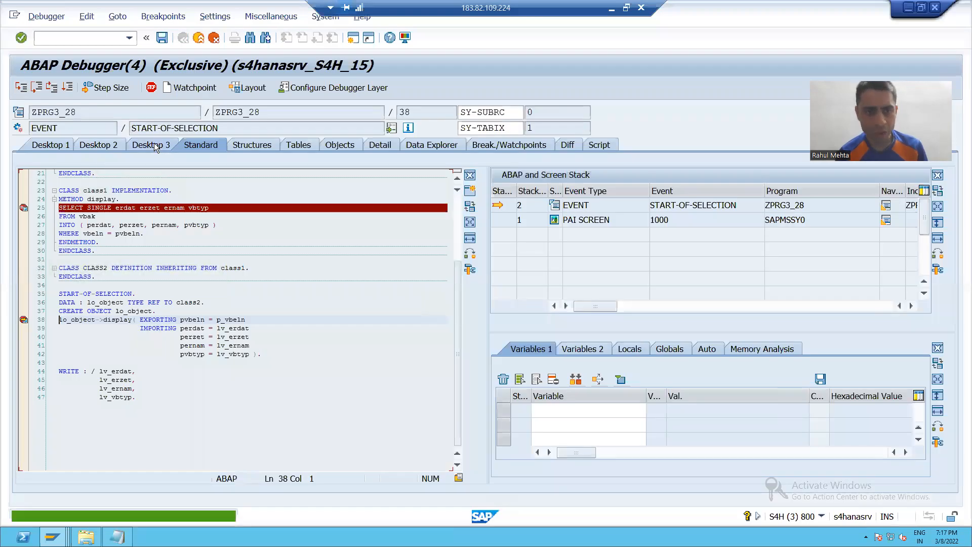
# Switch to debugger Desktop 3 and single-step into class1's DISPLAY method at its SELECT SINGLE.
pyautogui.click(150, 145)
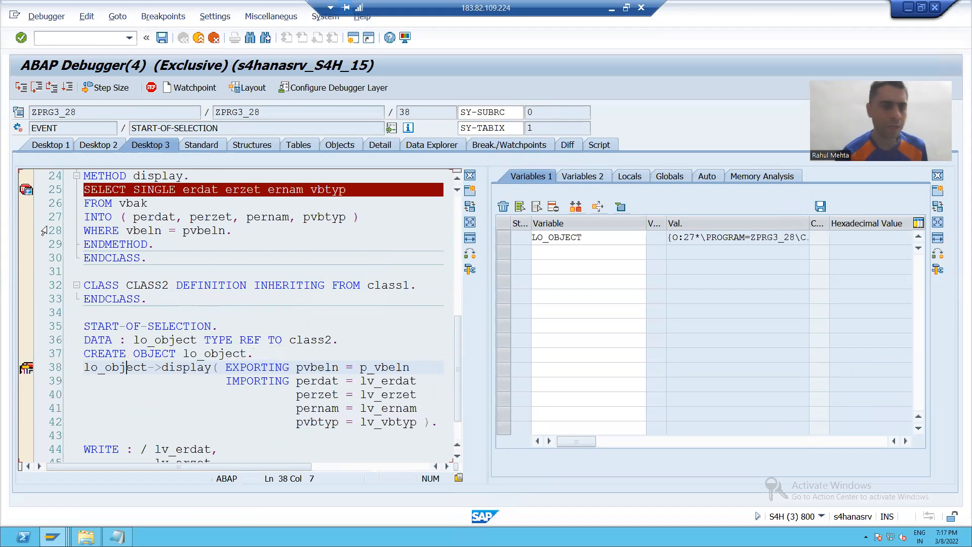
pyautogui.moveTo(20, 87)
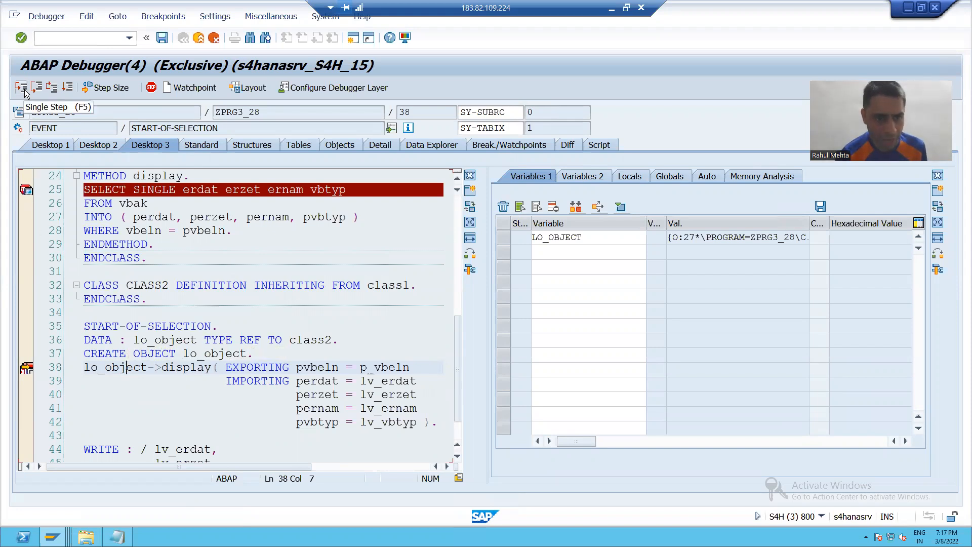
pyautogui.click(20, 87)
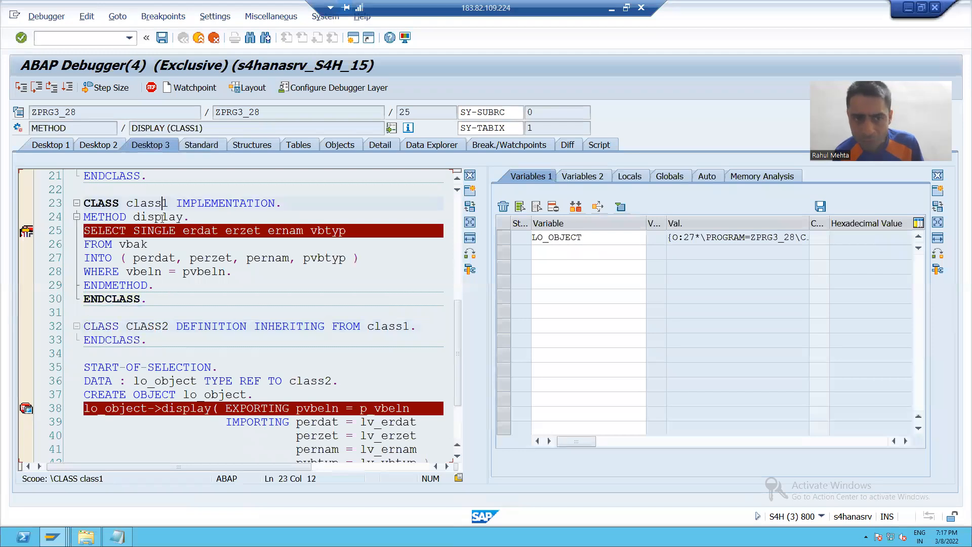
# Note lo_object is typed class2, execute the parent SELECT and return to WRITE at line 44.
pyautogui.click(147, 325)
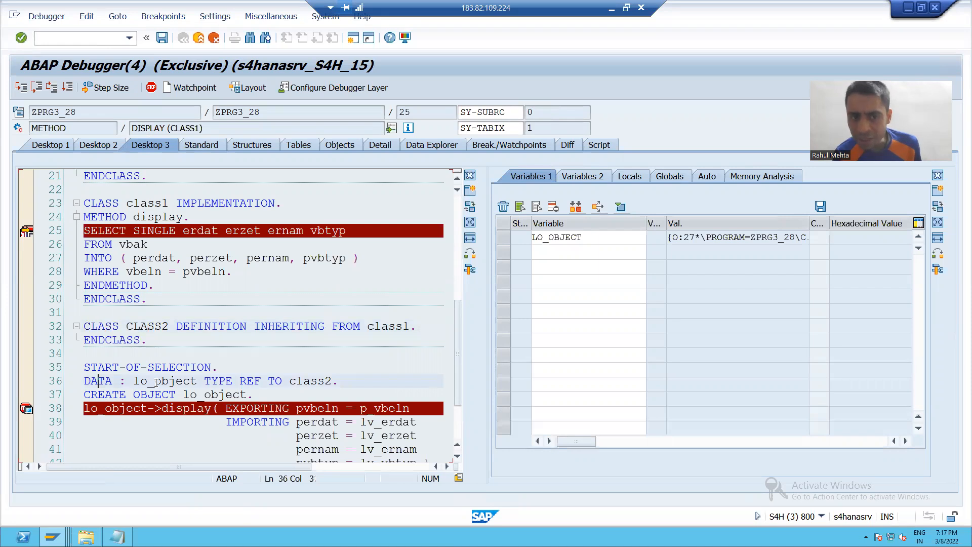
pyautogui.moveTo(192, 394)
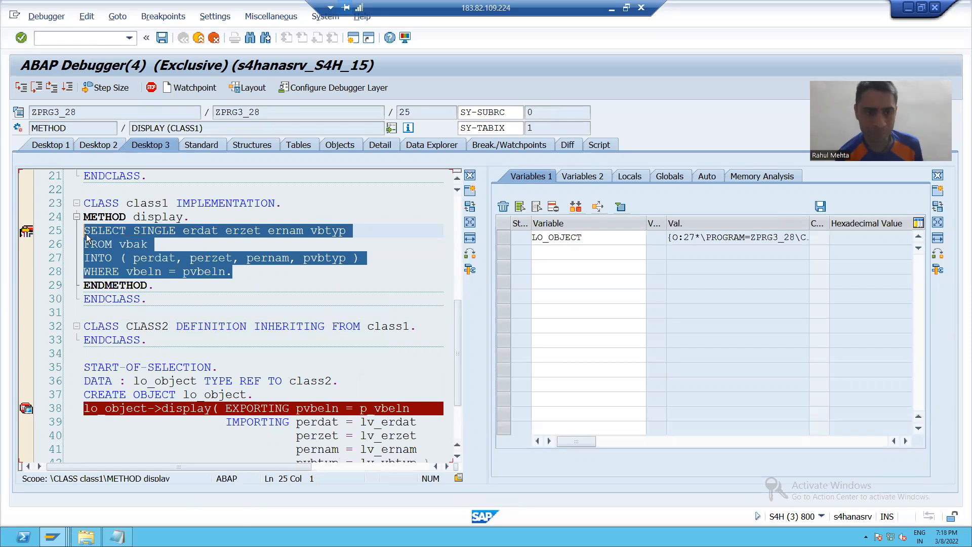
pyautogui.click(20, 88)
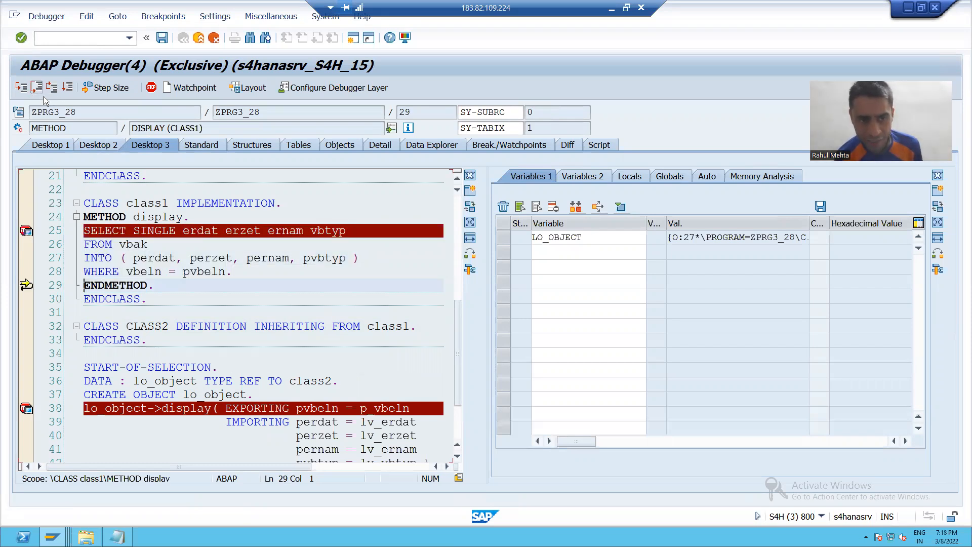
pyautogui.click(21, 87)
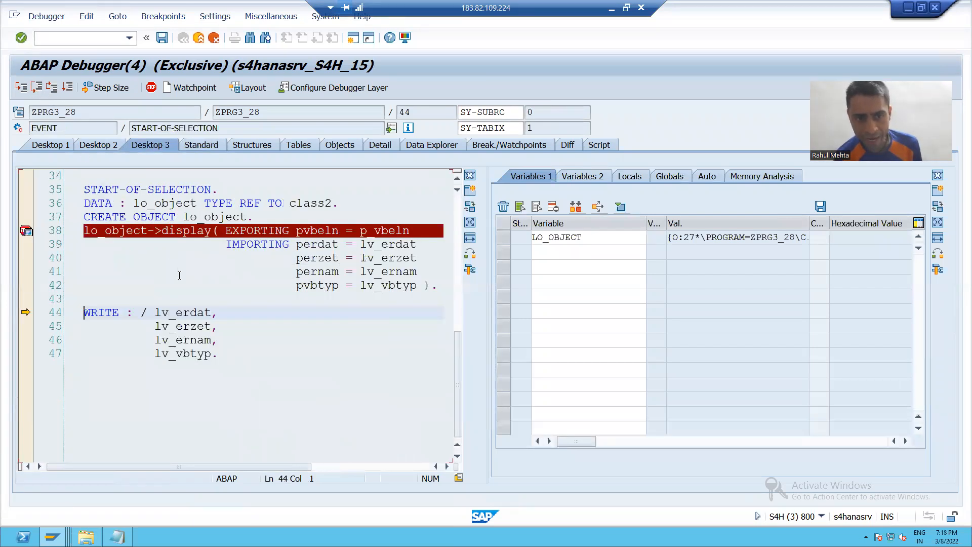